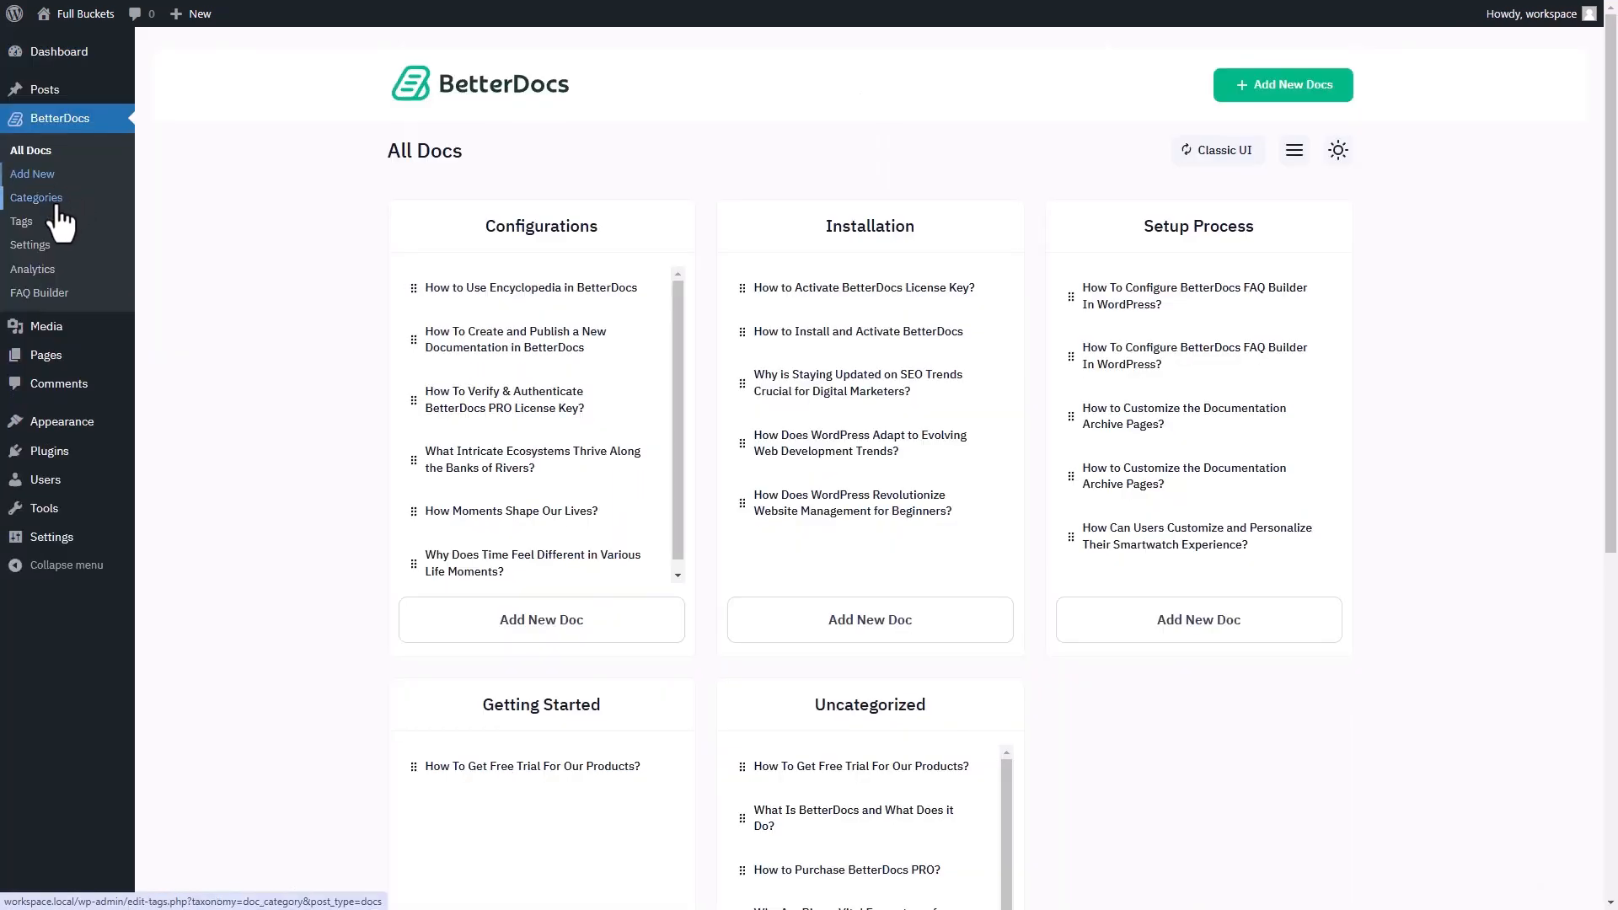
Open BetterDocs Settings > Layout > Single Doc > Attachments options.
click(29, 245)
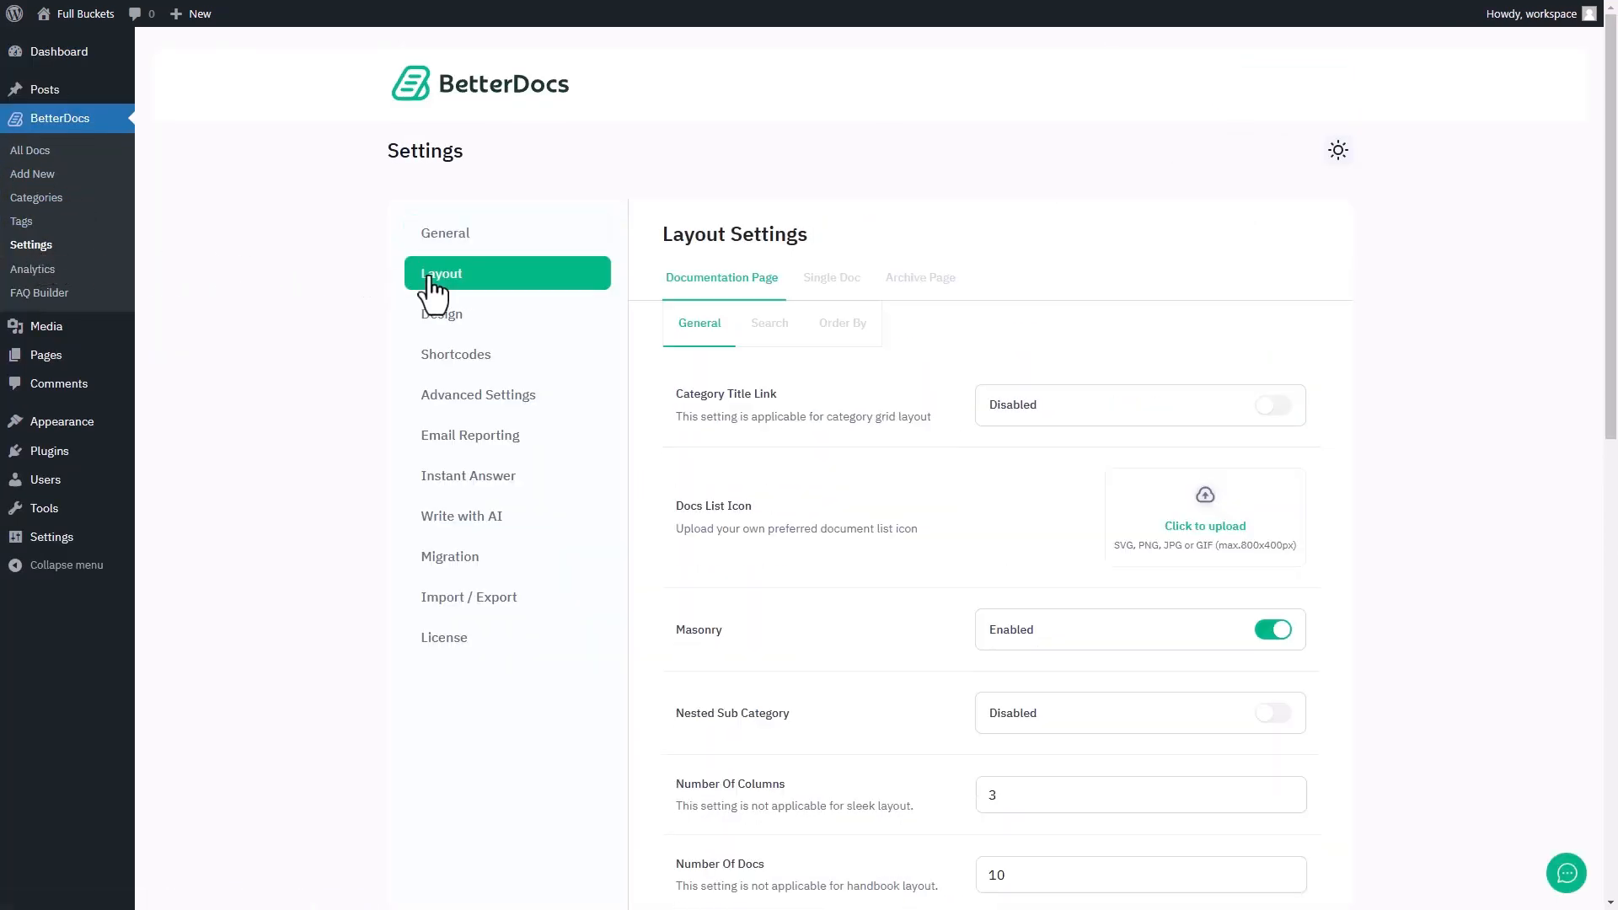
click(831, 276)
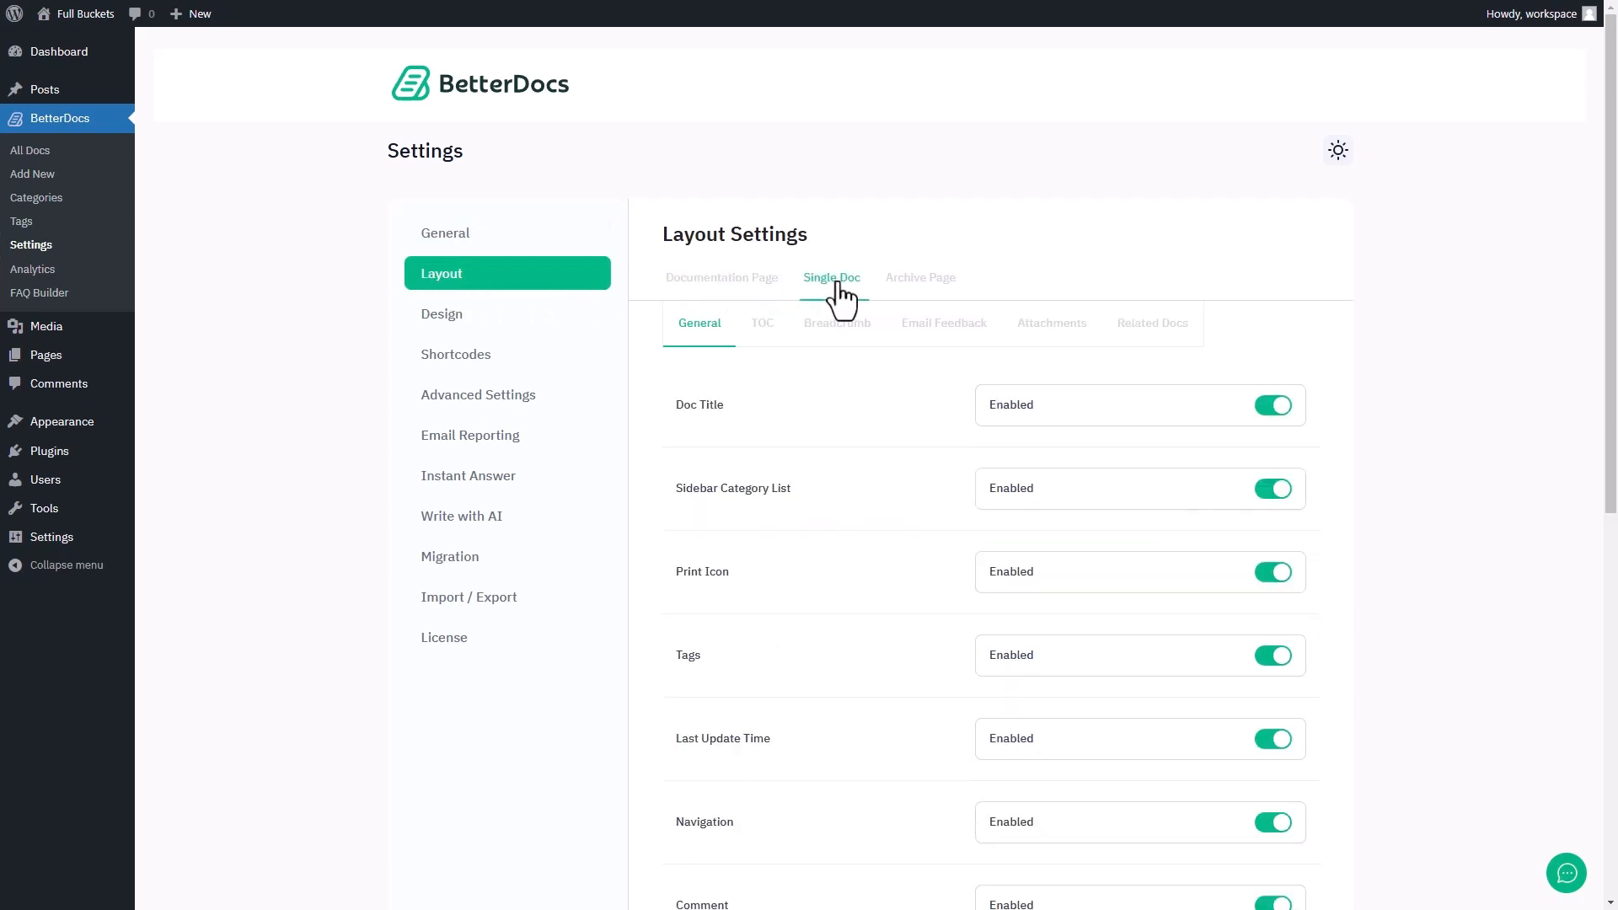
click(1051, 323)
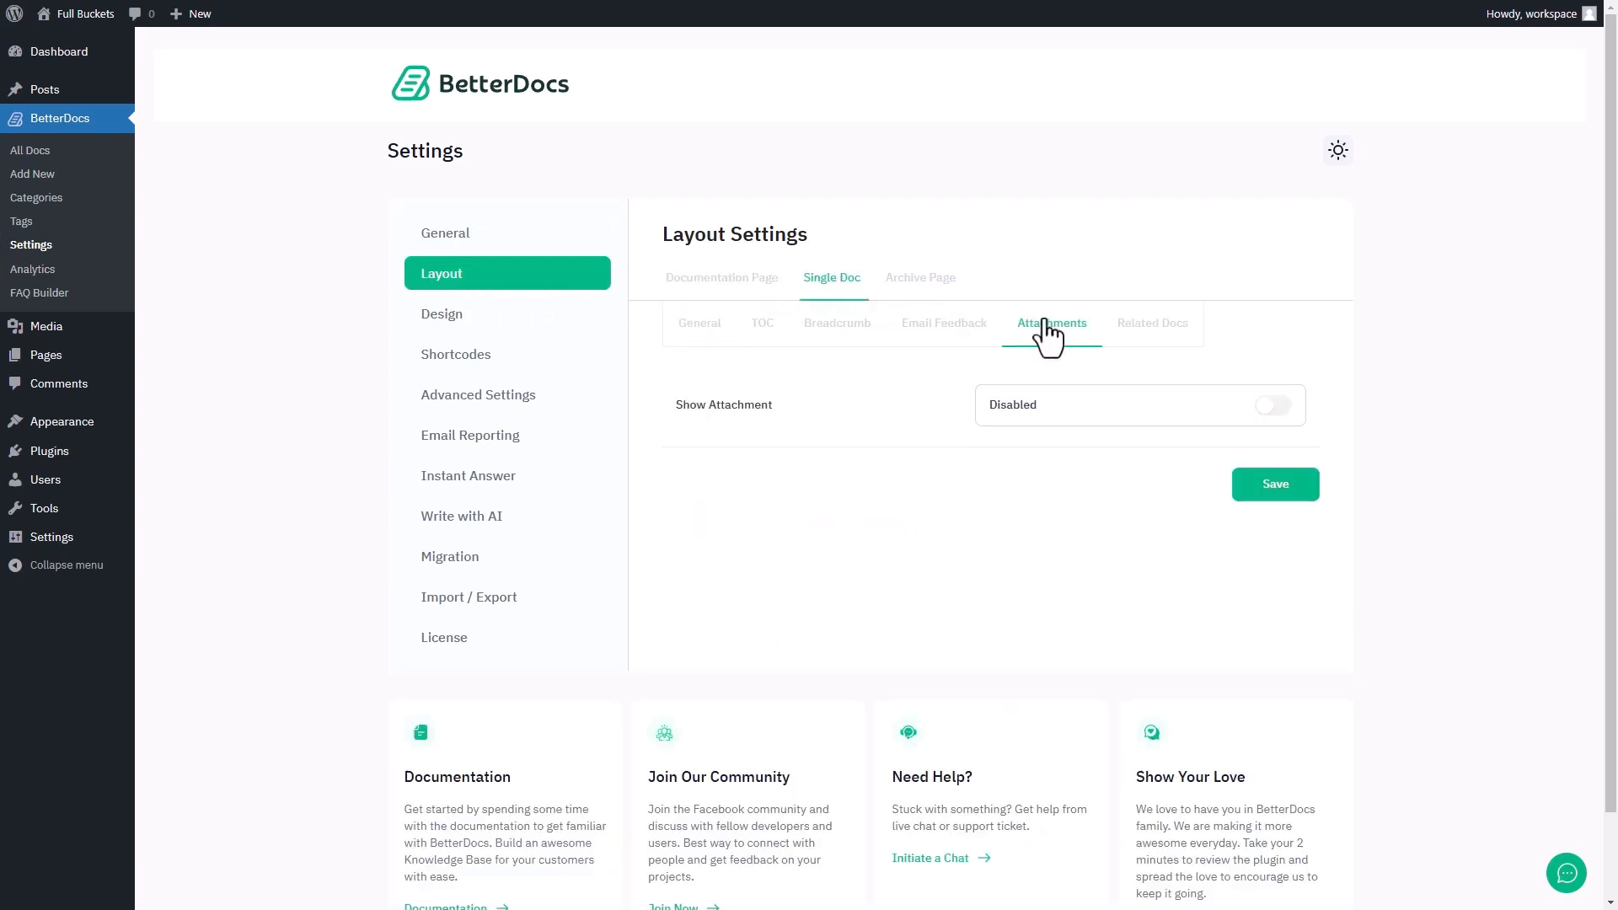
Enable Show Attachment, label it 'Add Attachment', and save the settings.
click(1273, 404)
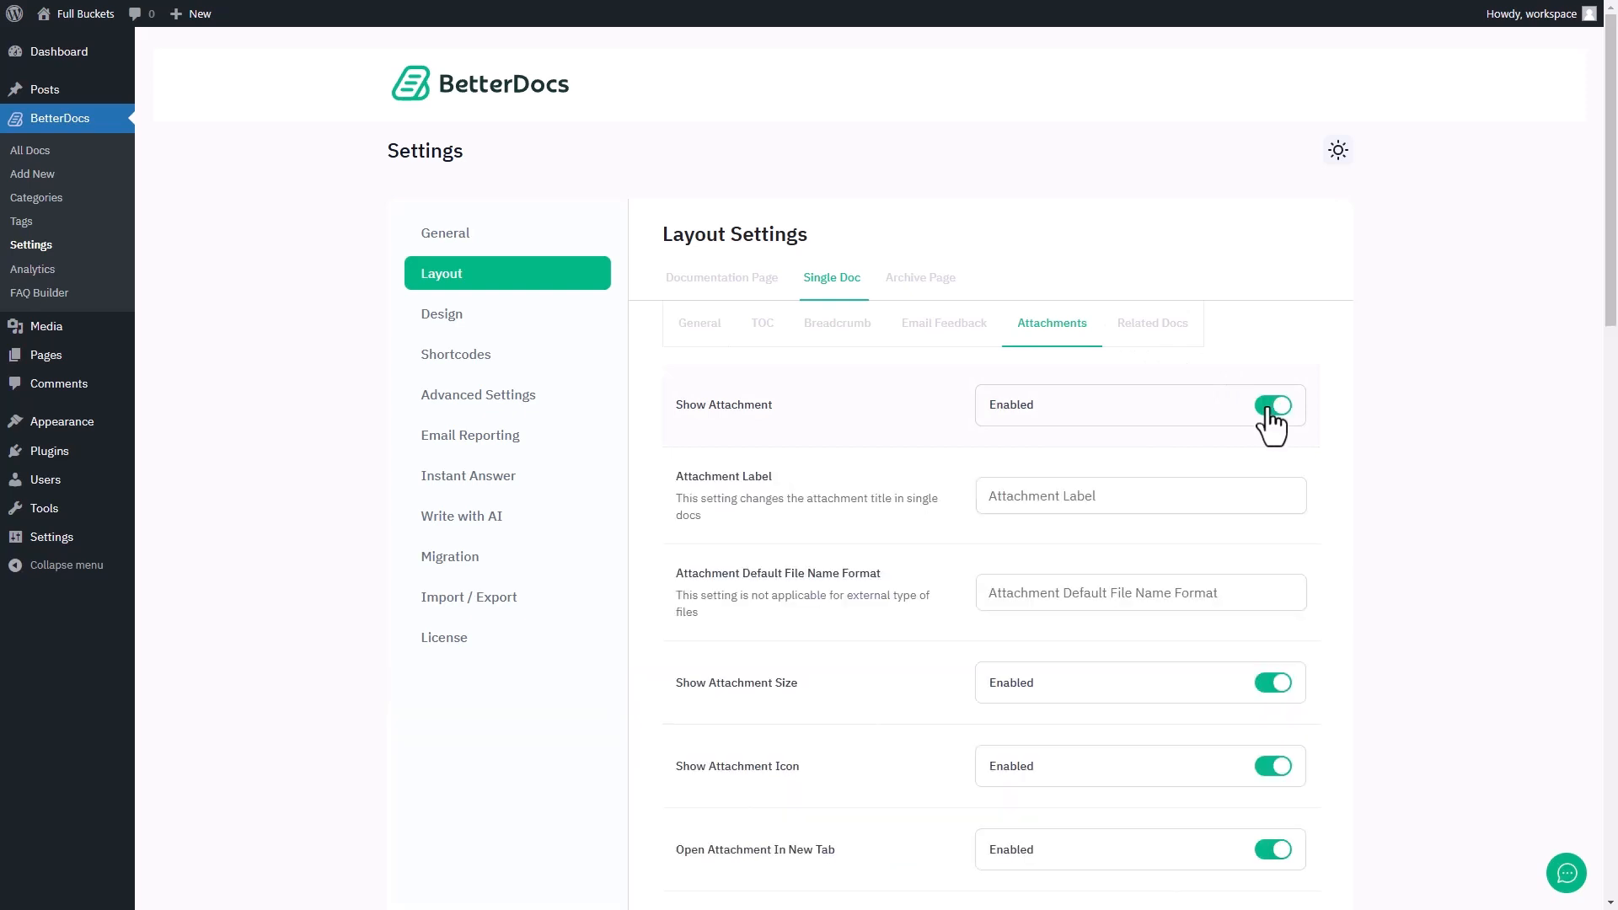
text(Add Attachment)
text(Attached Fi)
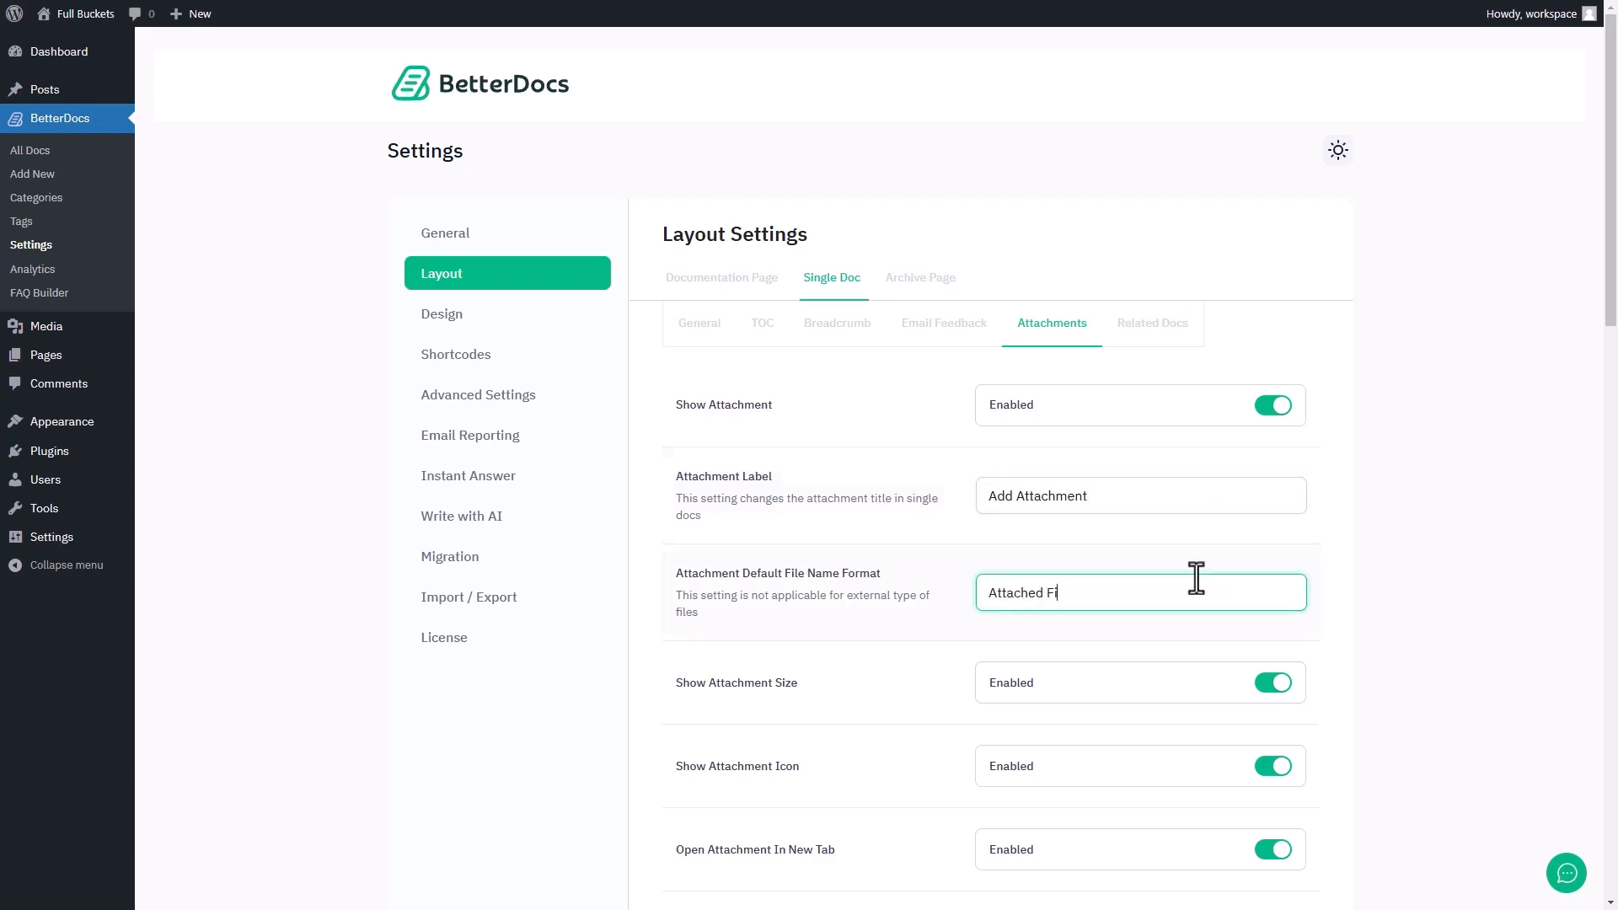
scroll(down, 3)
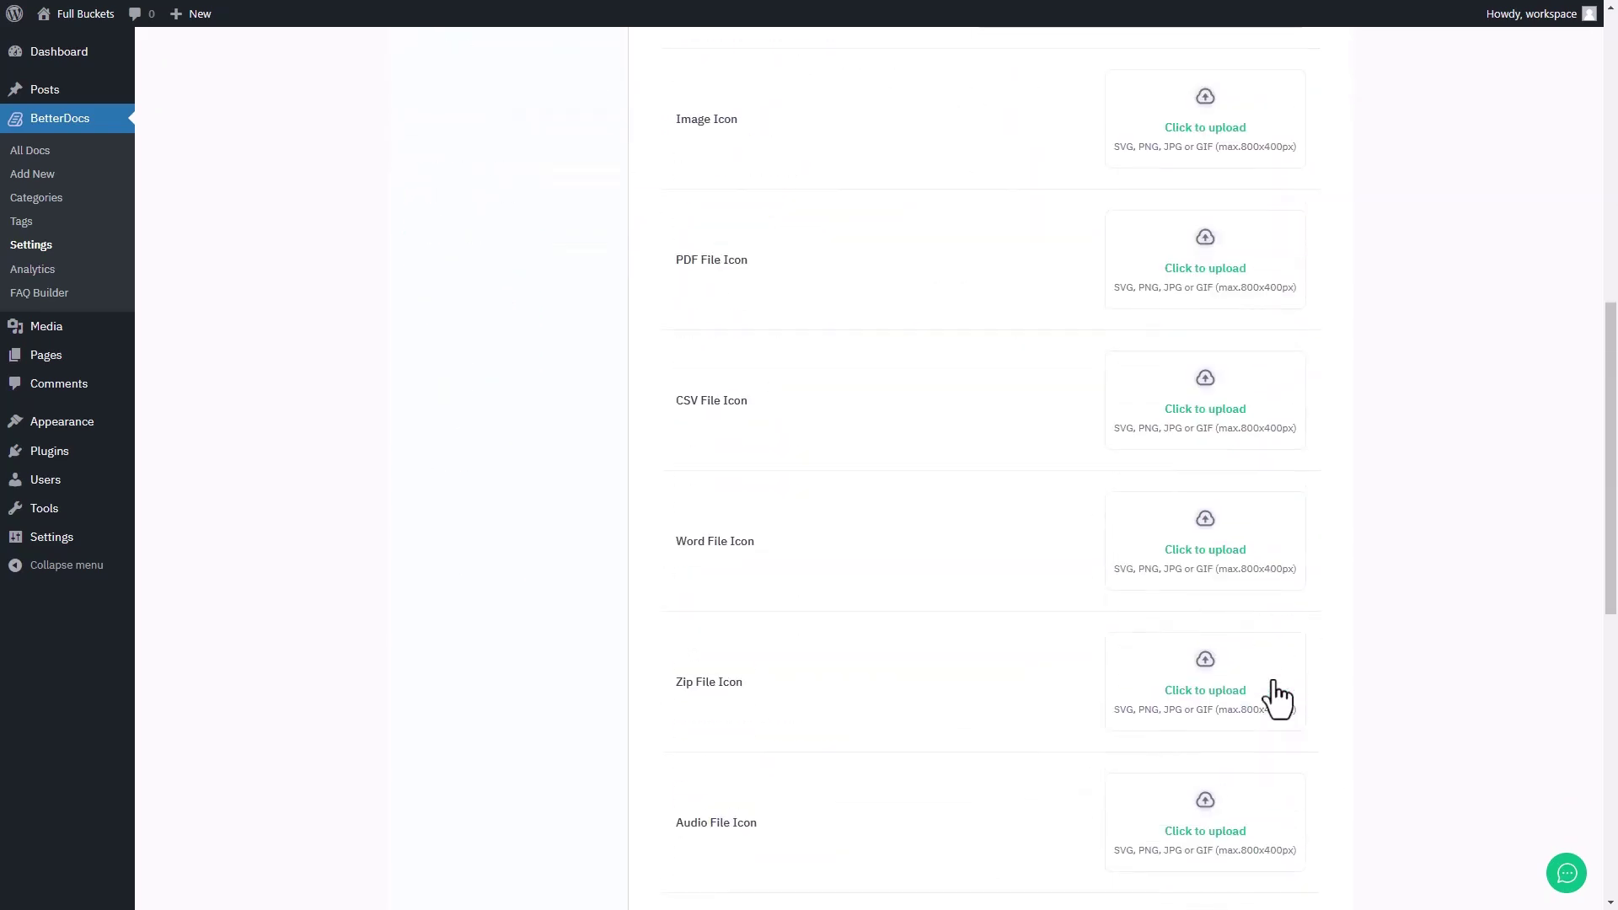
click(1276, 677)
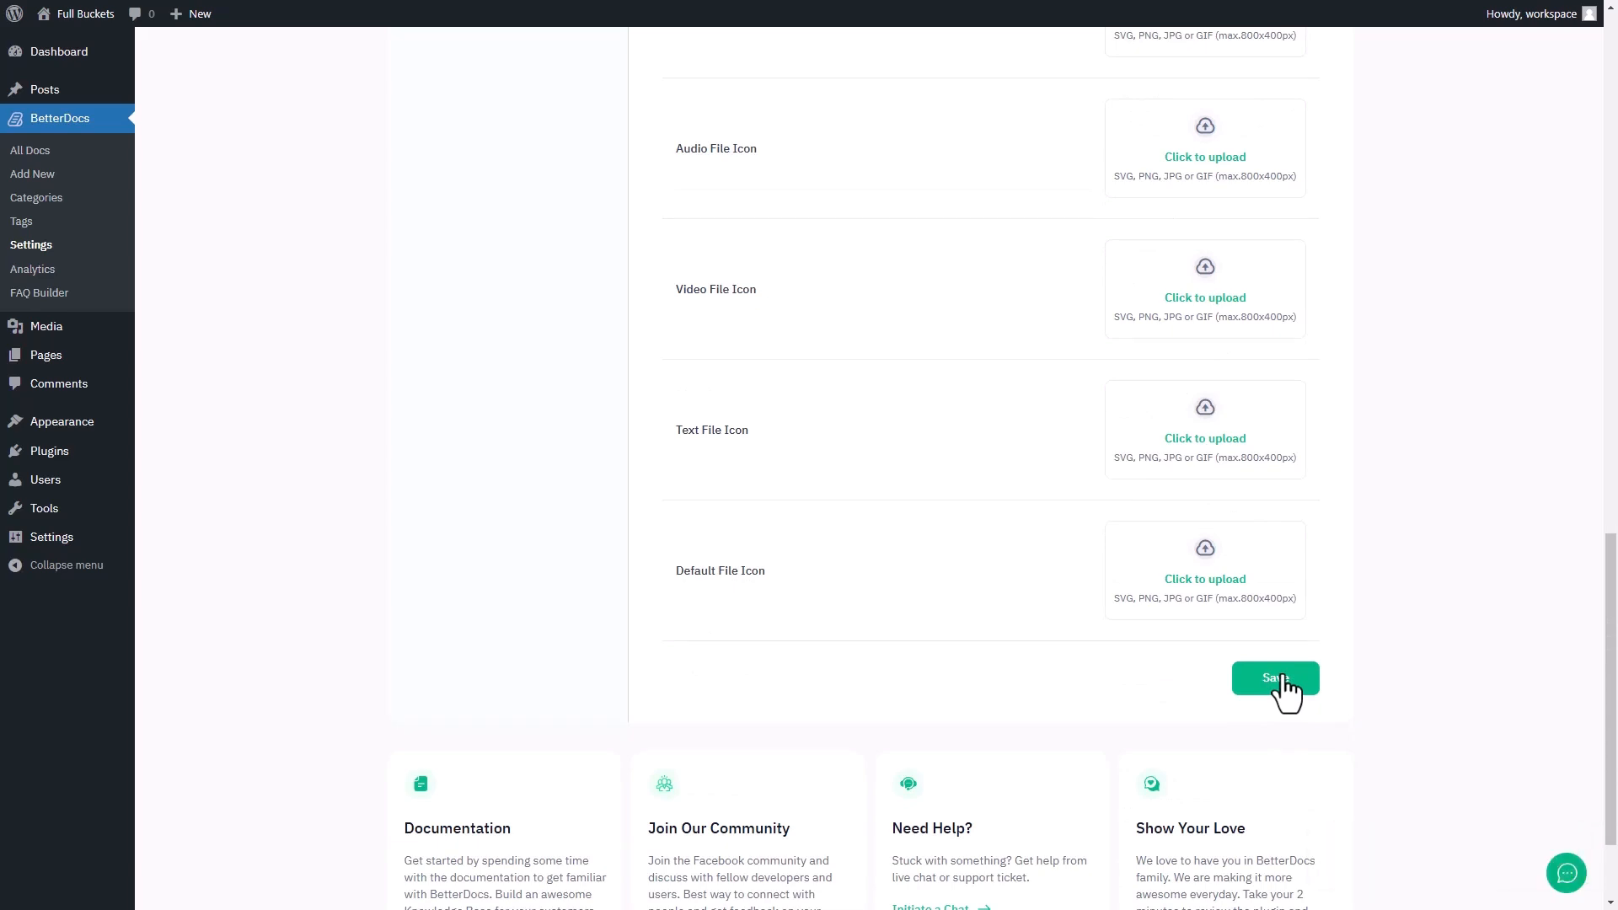
mouse_move(473, 445)
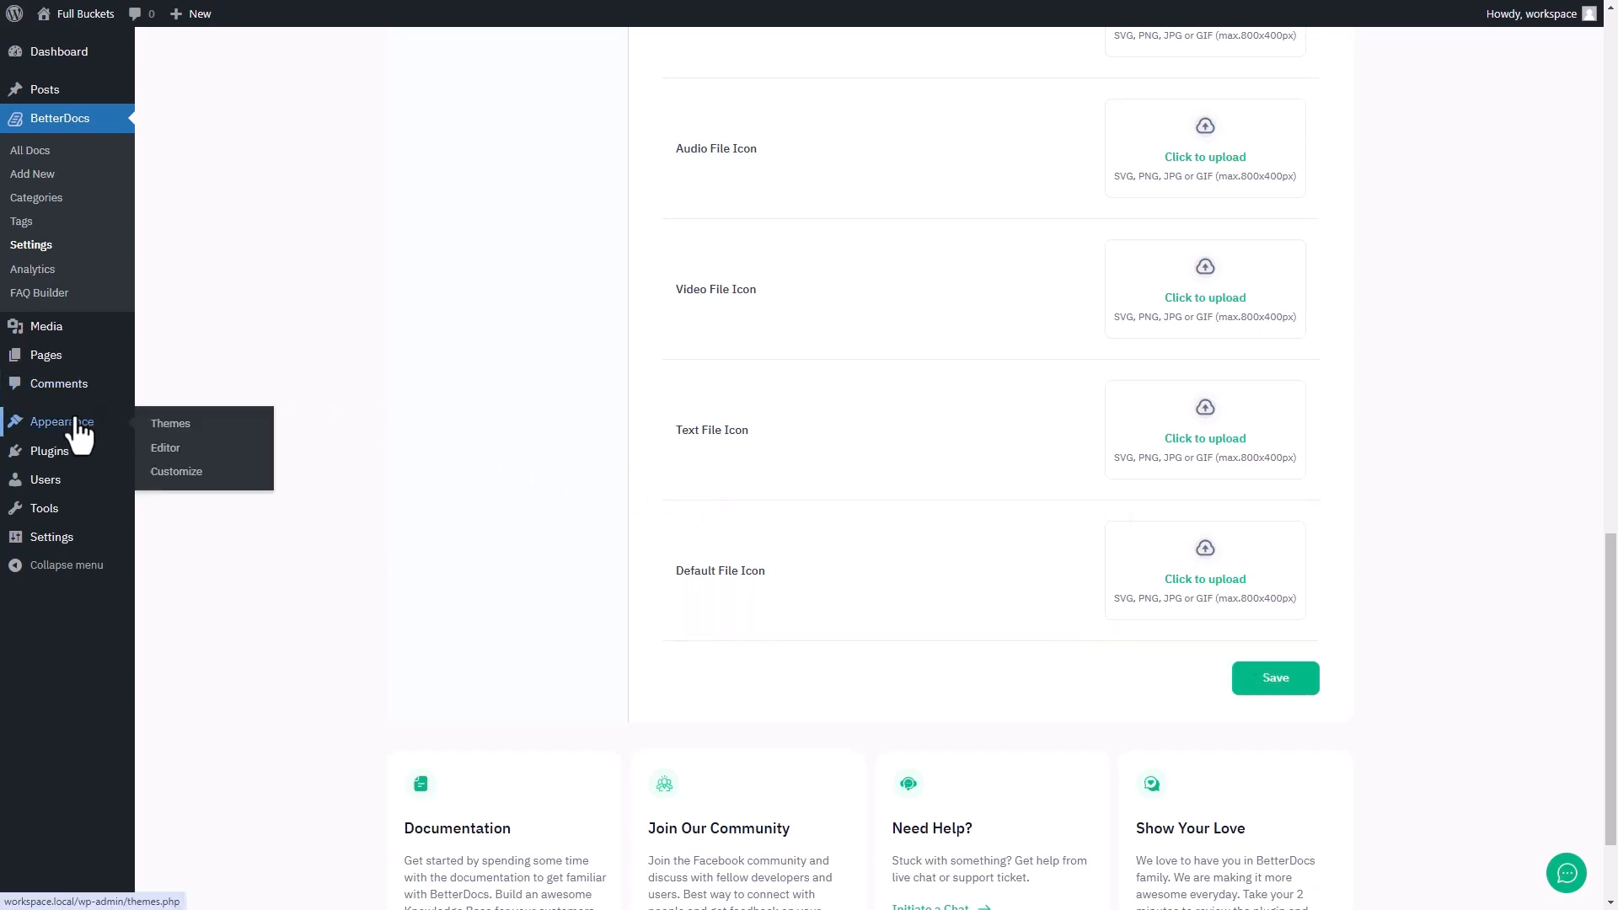
Open the Single Docs template from the Site Editor's Templates list.
click(165, 446)
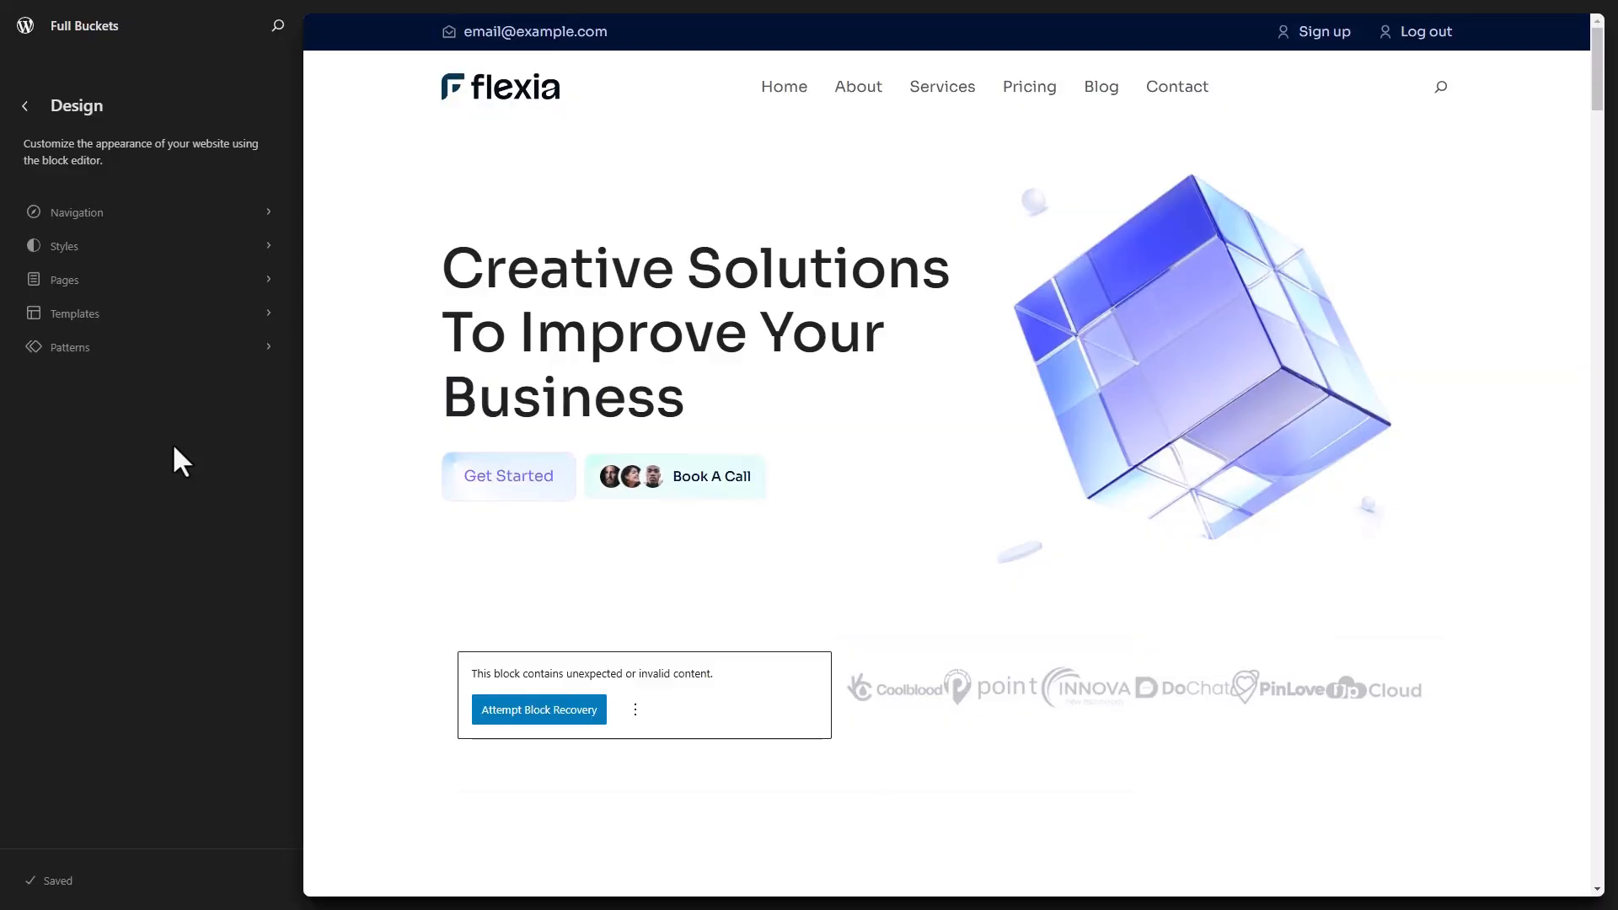
click(74, 313)
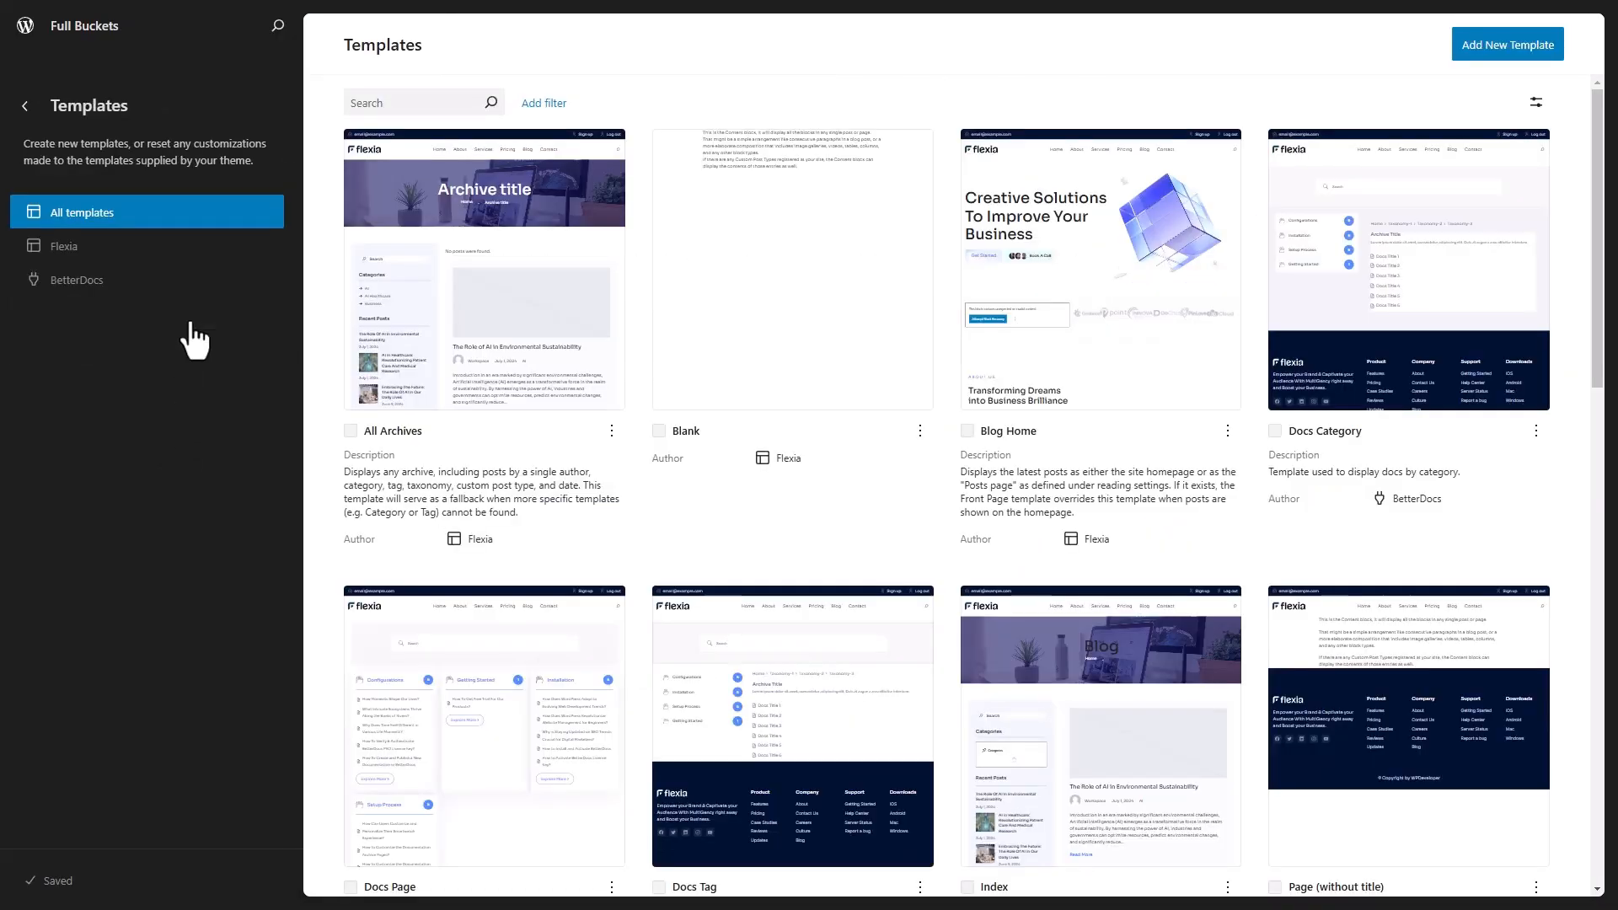
click(75, 279)
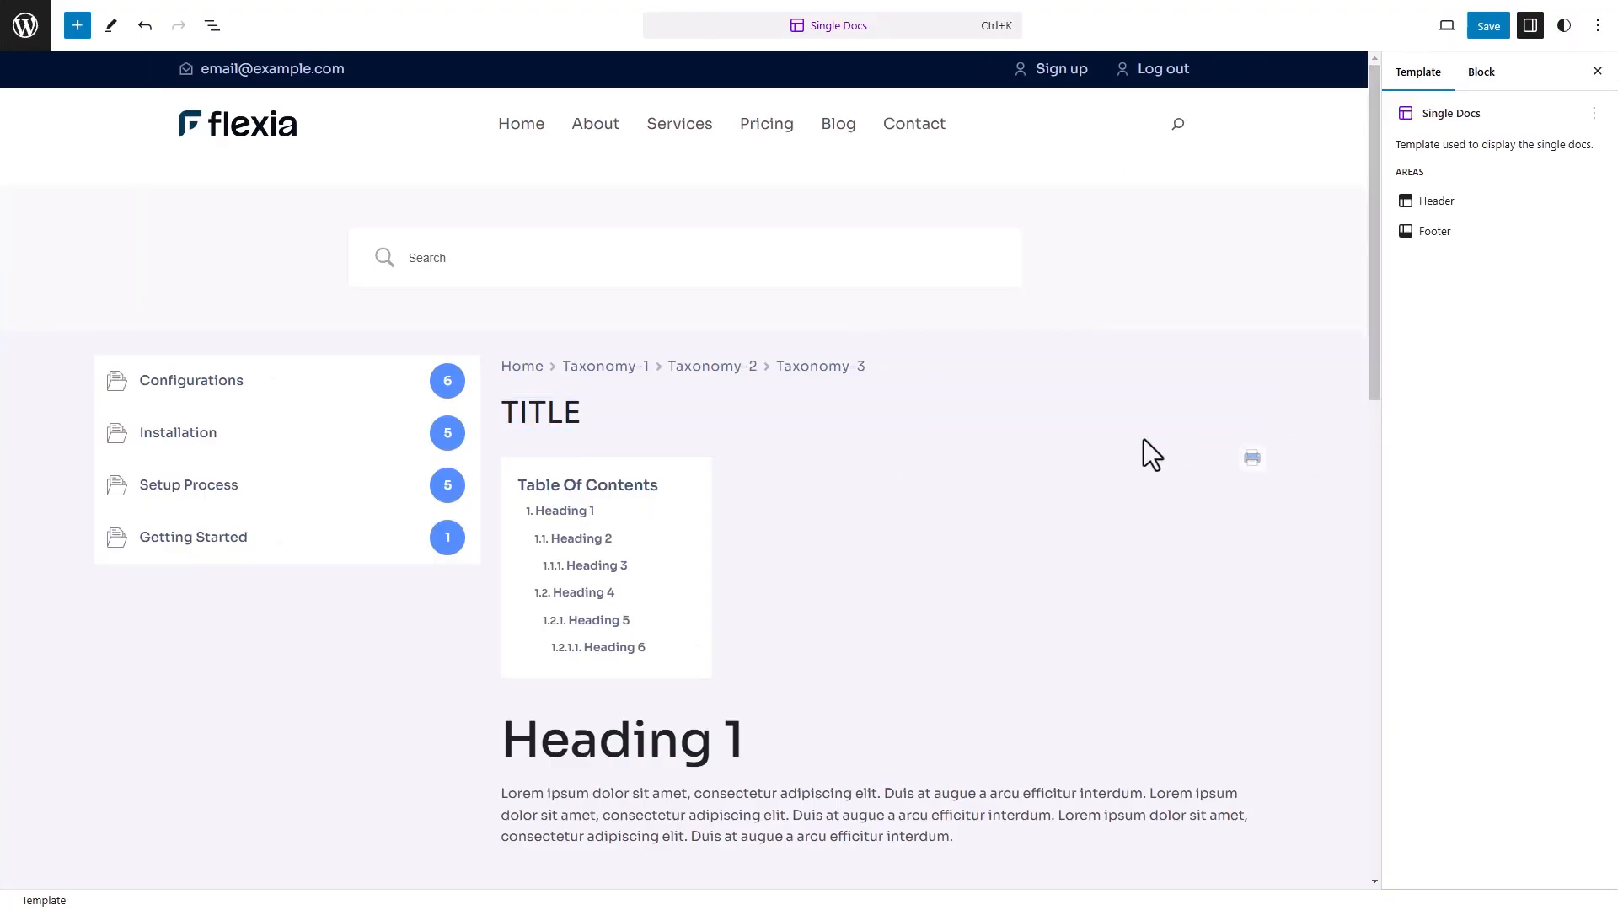
Insert a BetterDocs Attachment block after the Table Of Contents block and save the template.
click(662, 428)
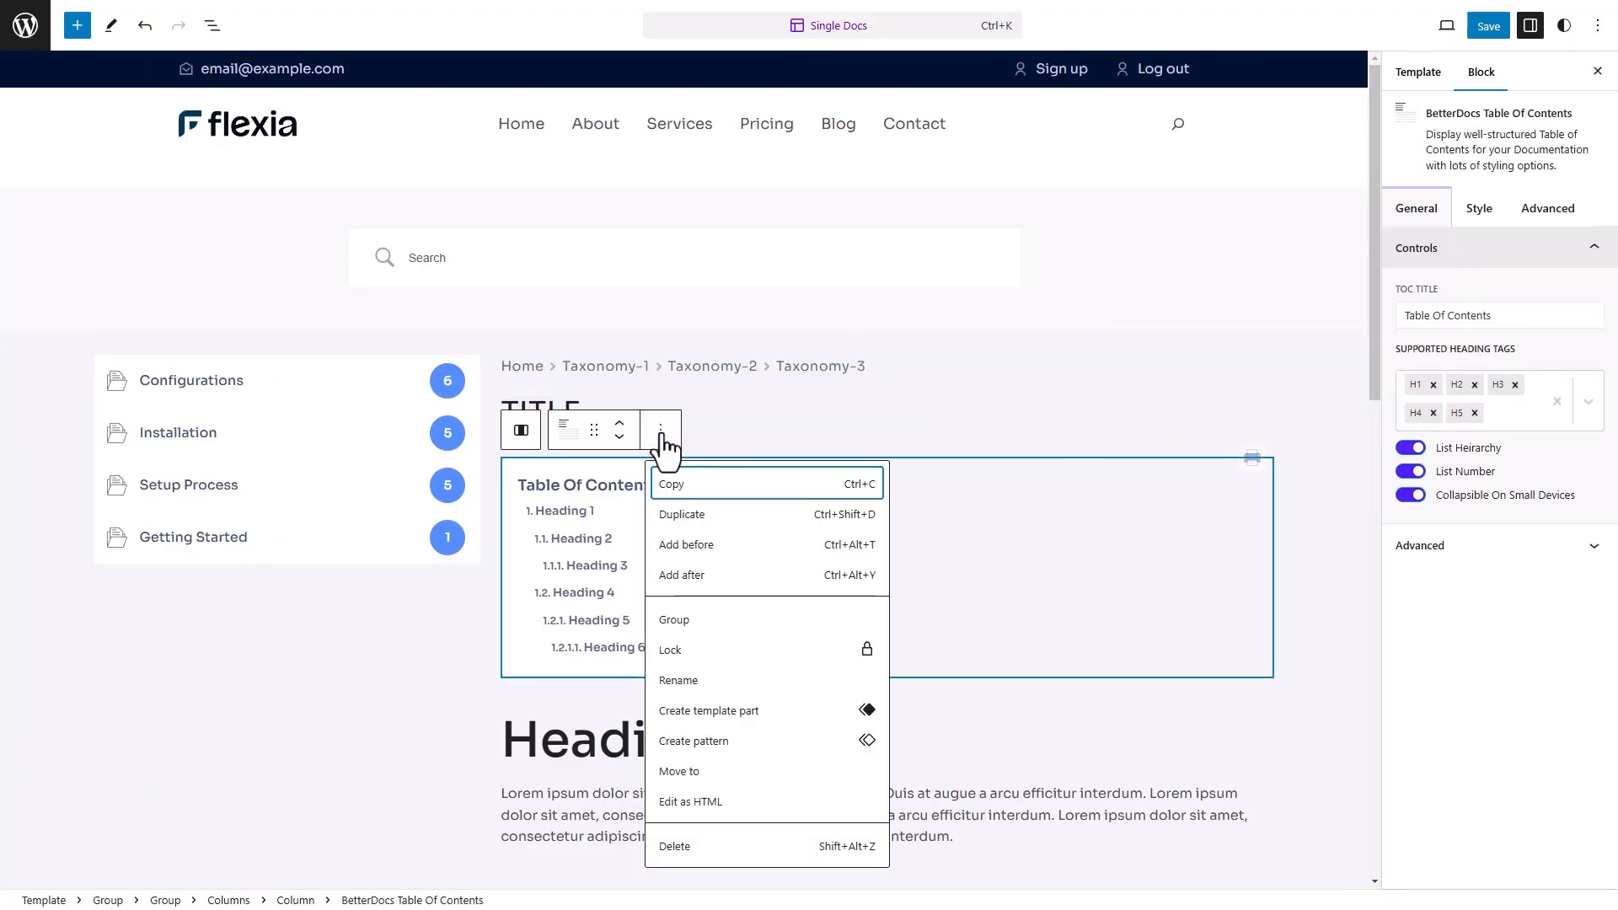
click(682, 575)
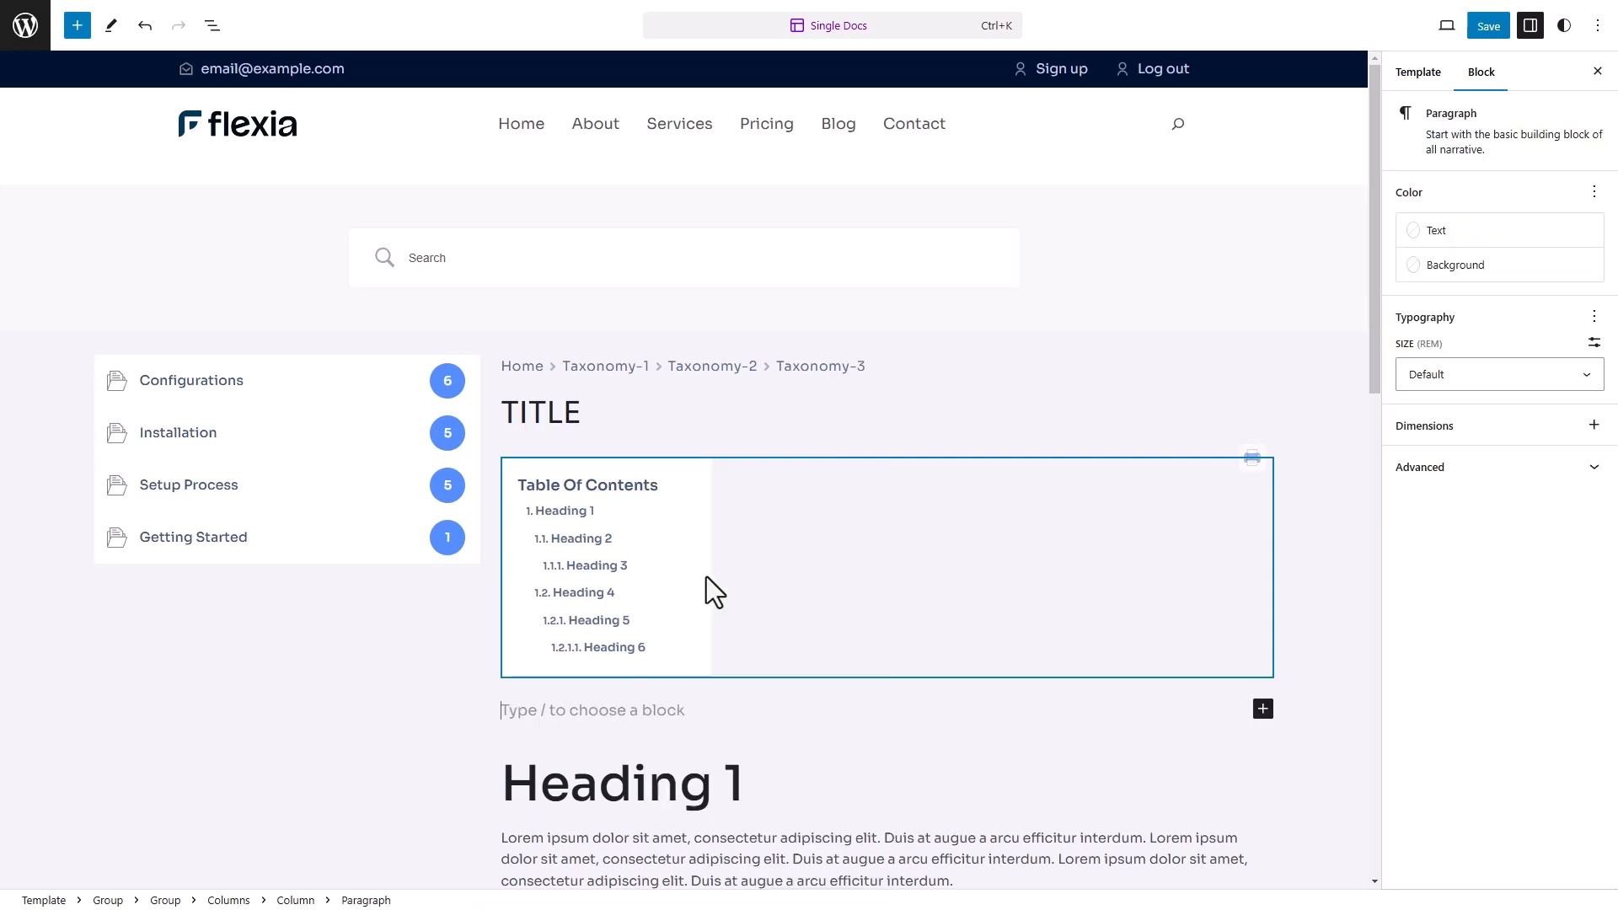
click(1261, 709)
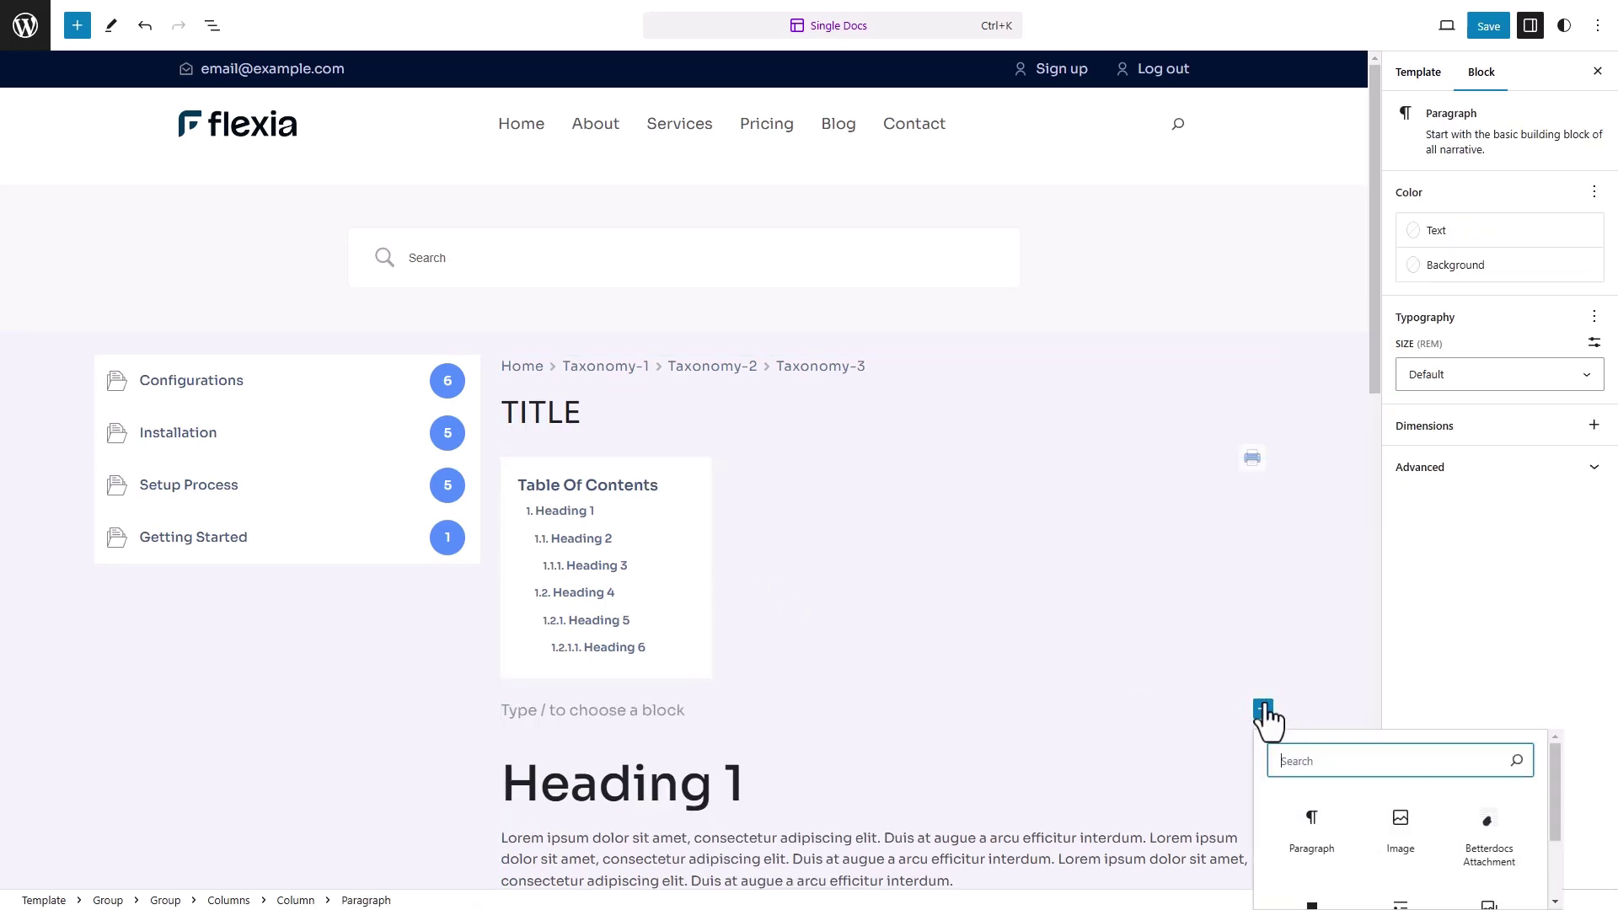
text(BetterDocs Attachment)
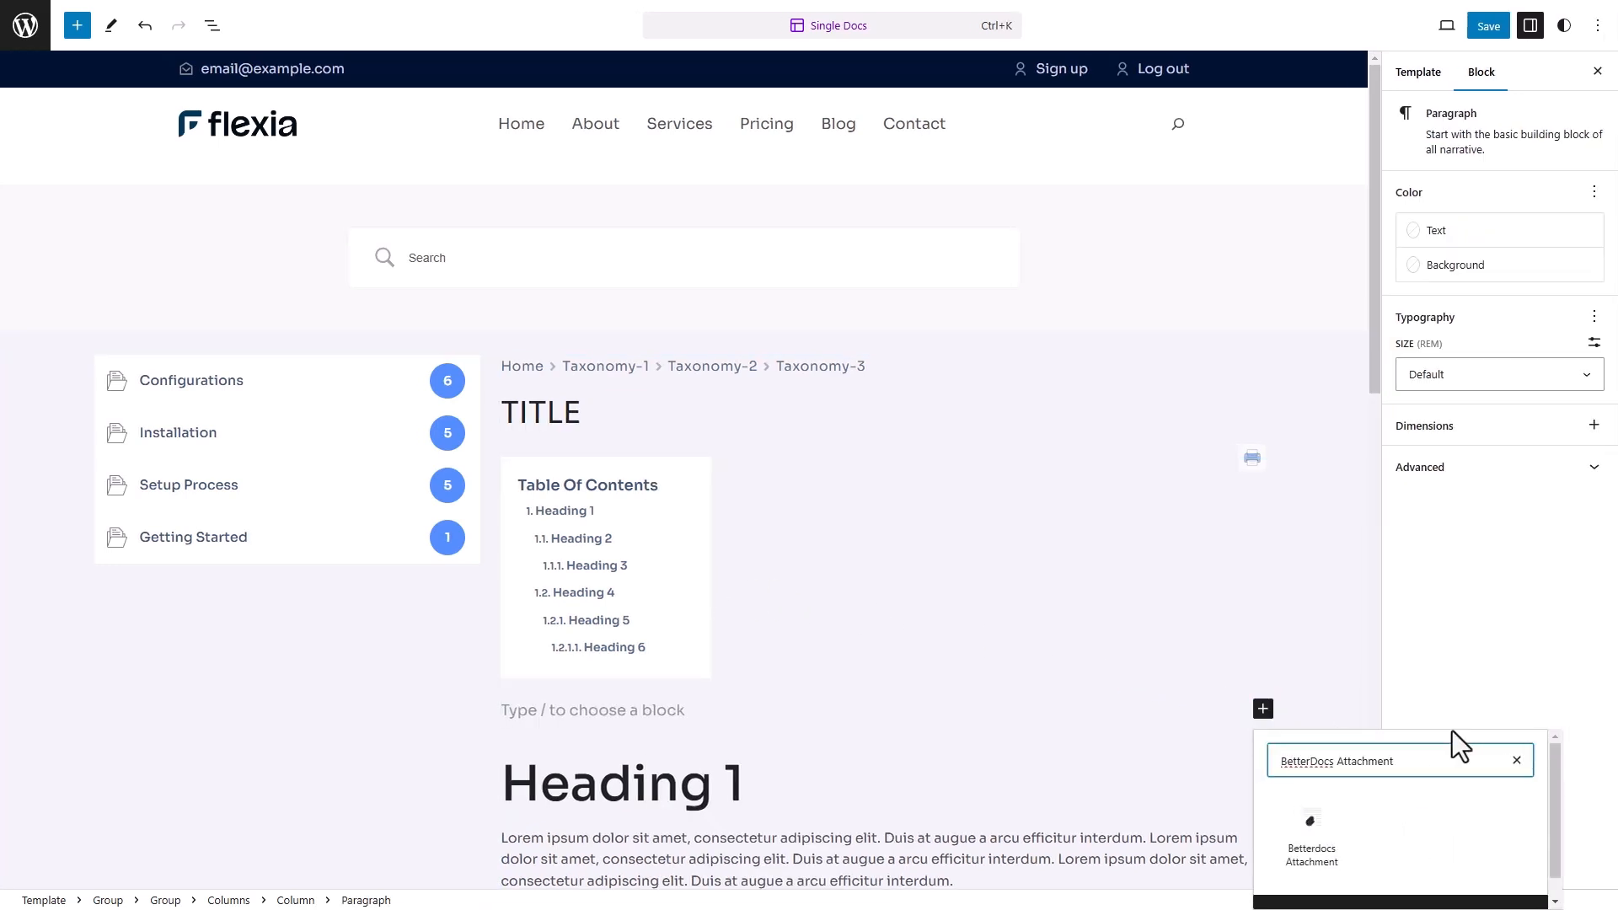
click(1310, 833)
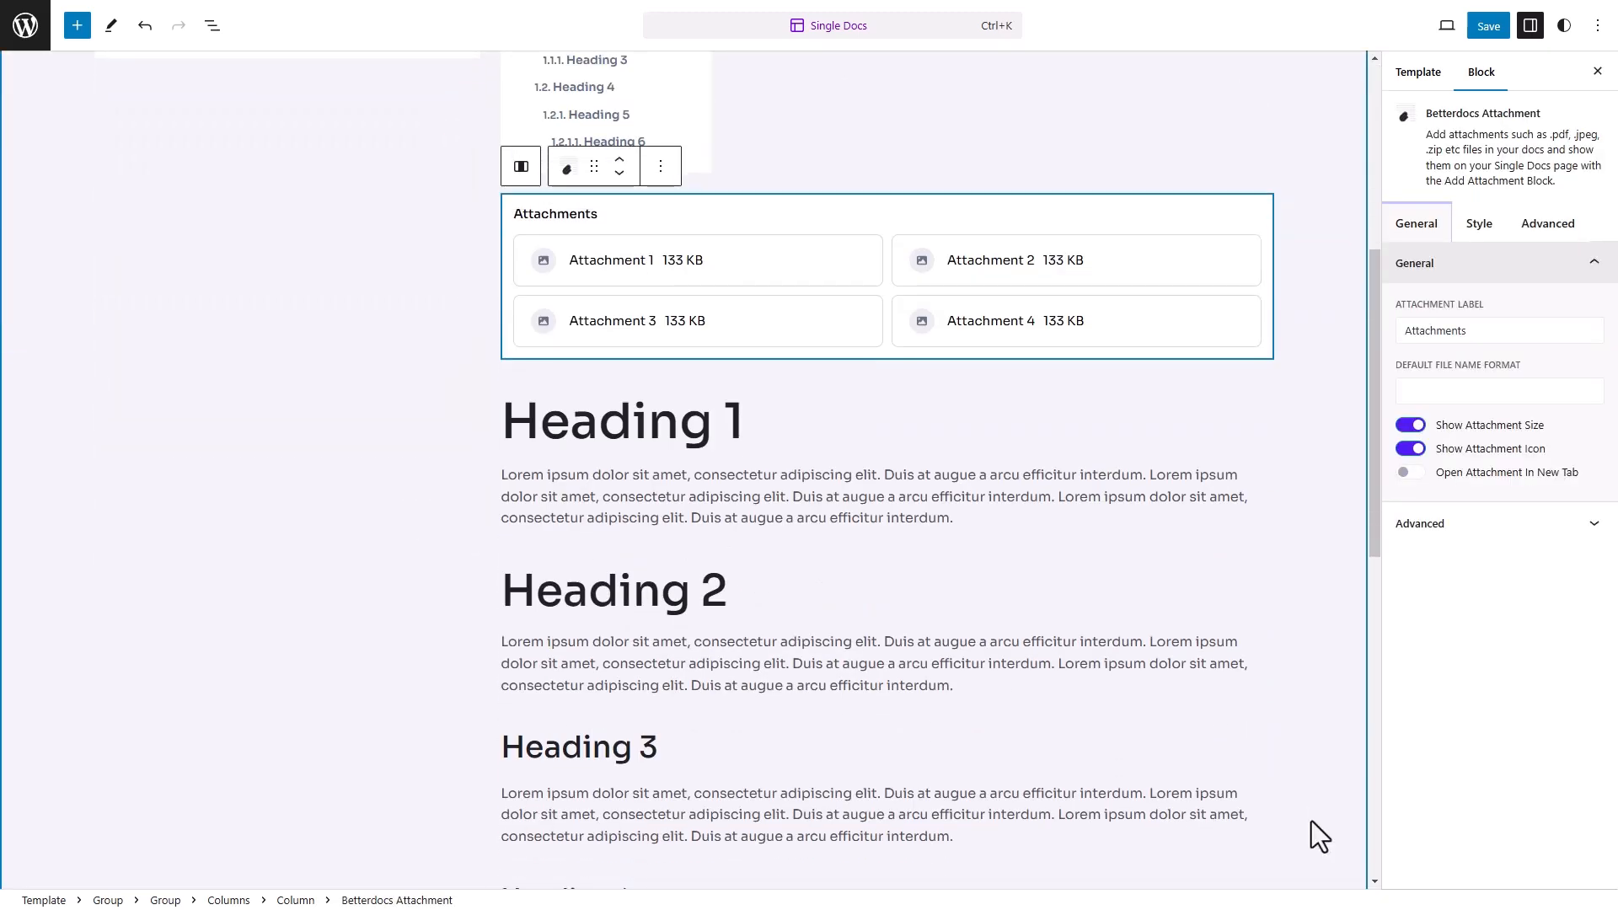
click(1488, 24)
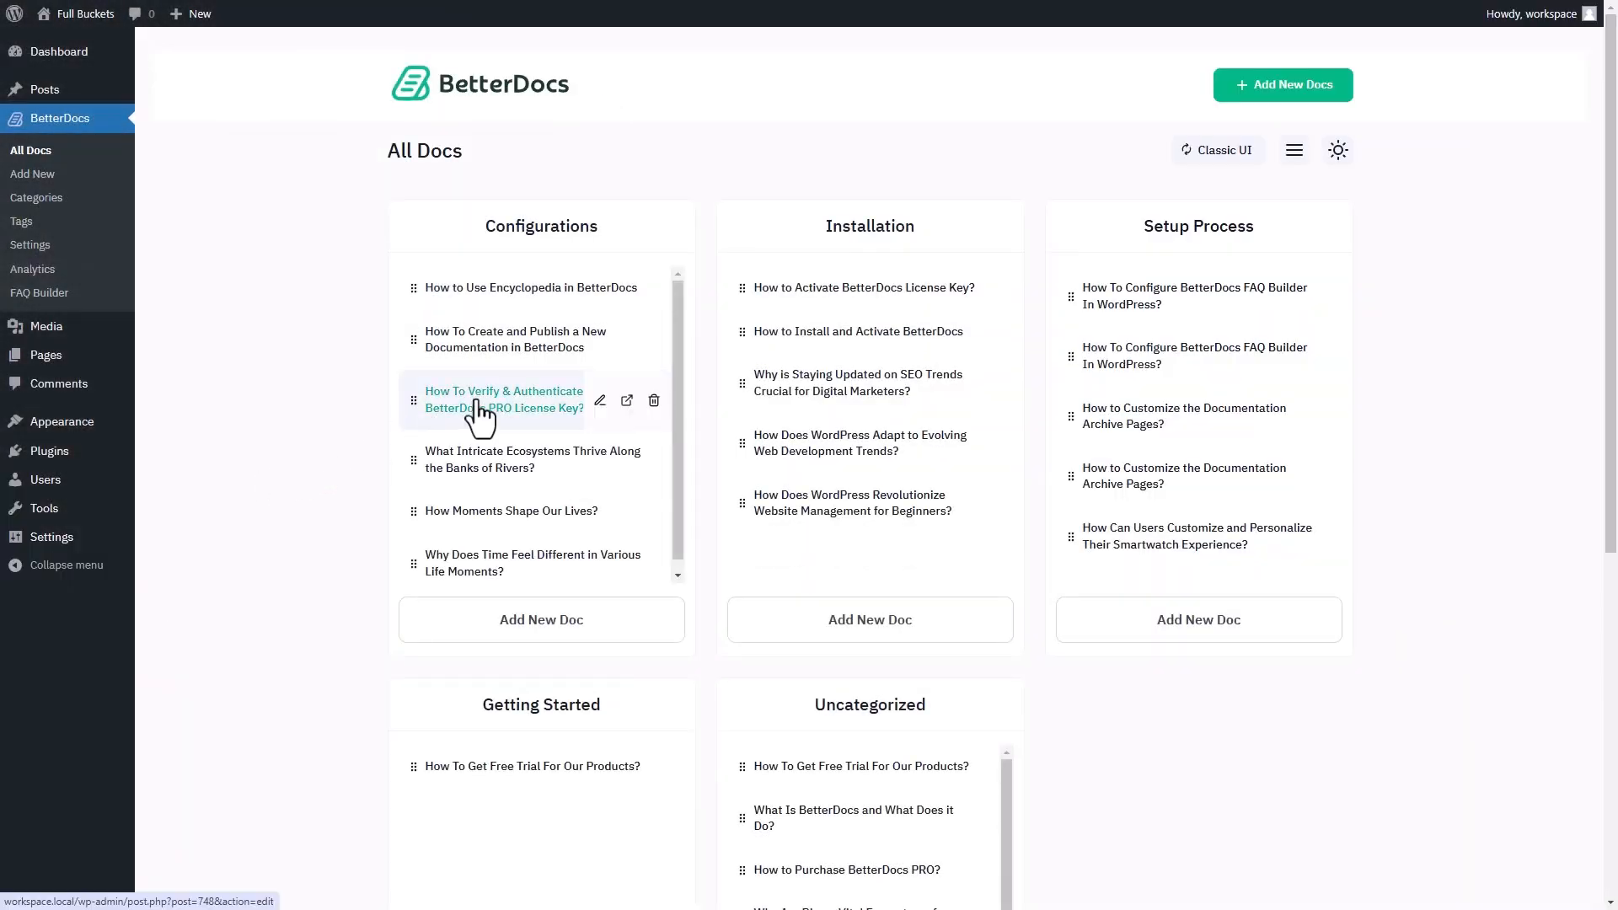
Open the license key verification doc and upload a PNG image as its first attachment.
click(599, 401)
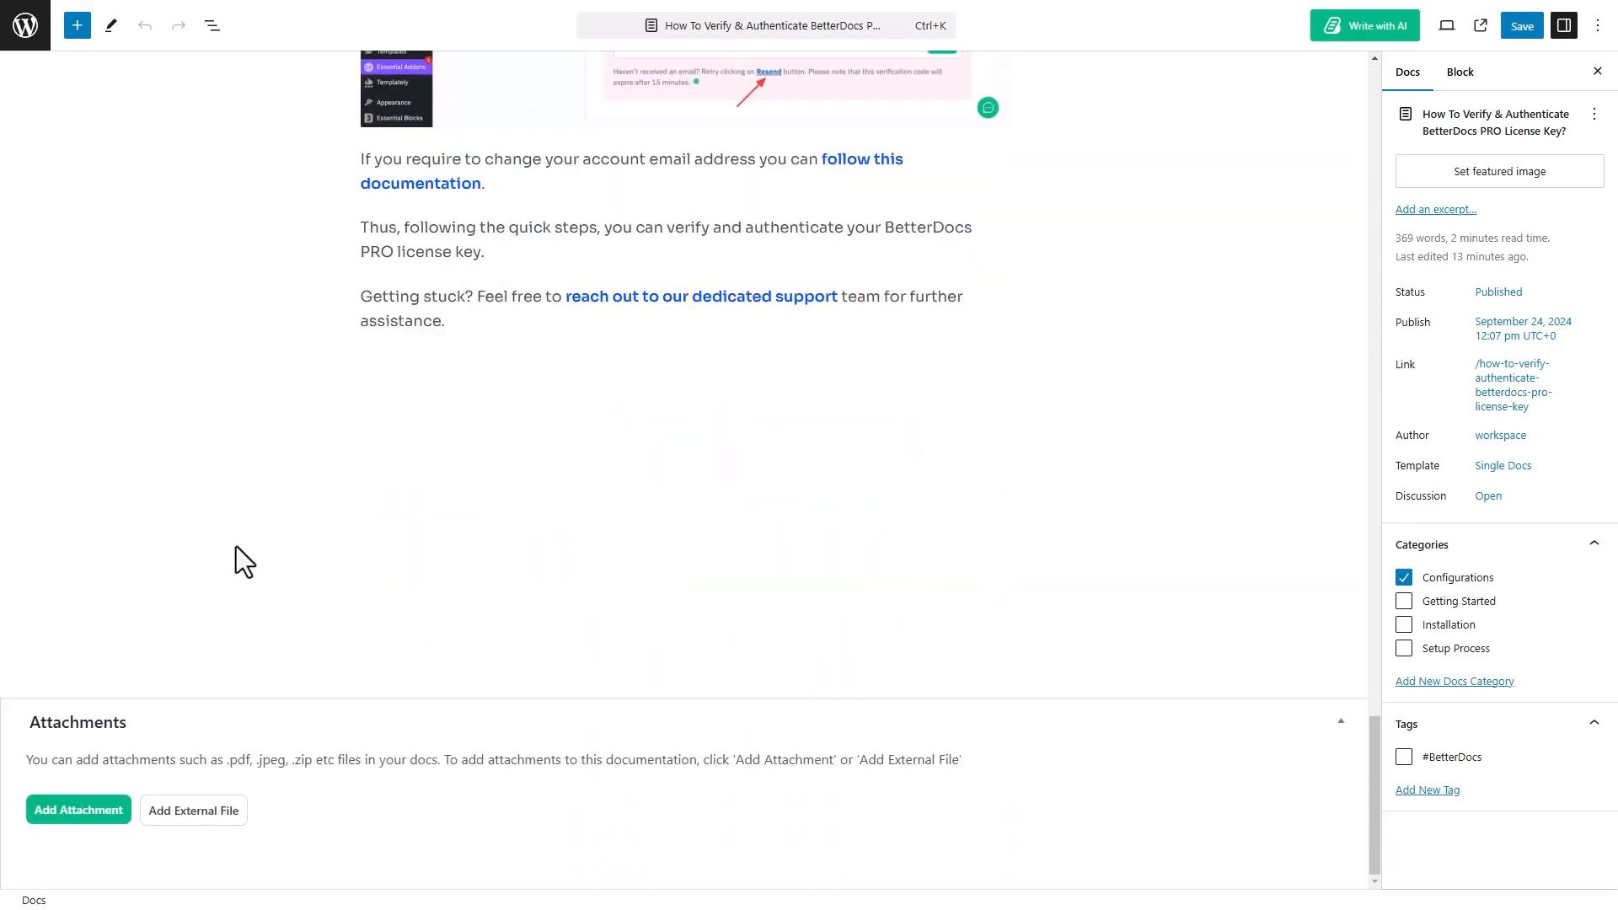
click(77, 810)
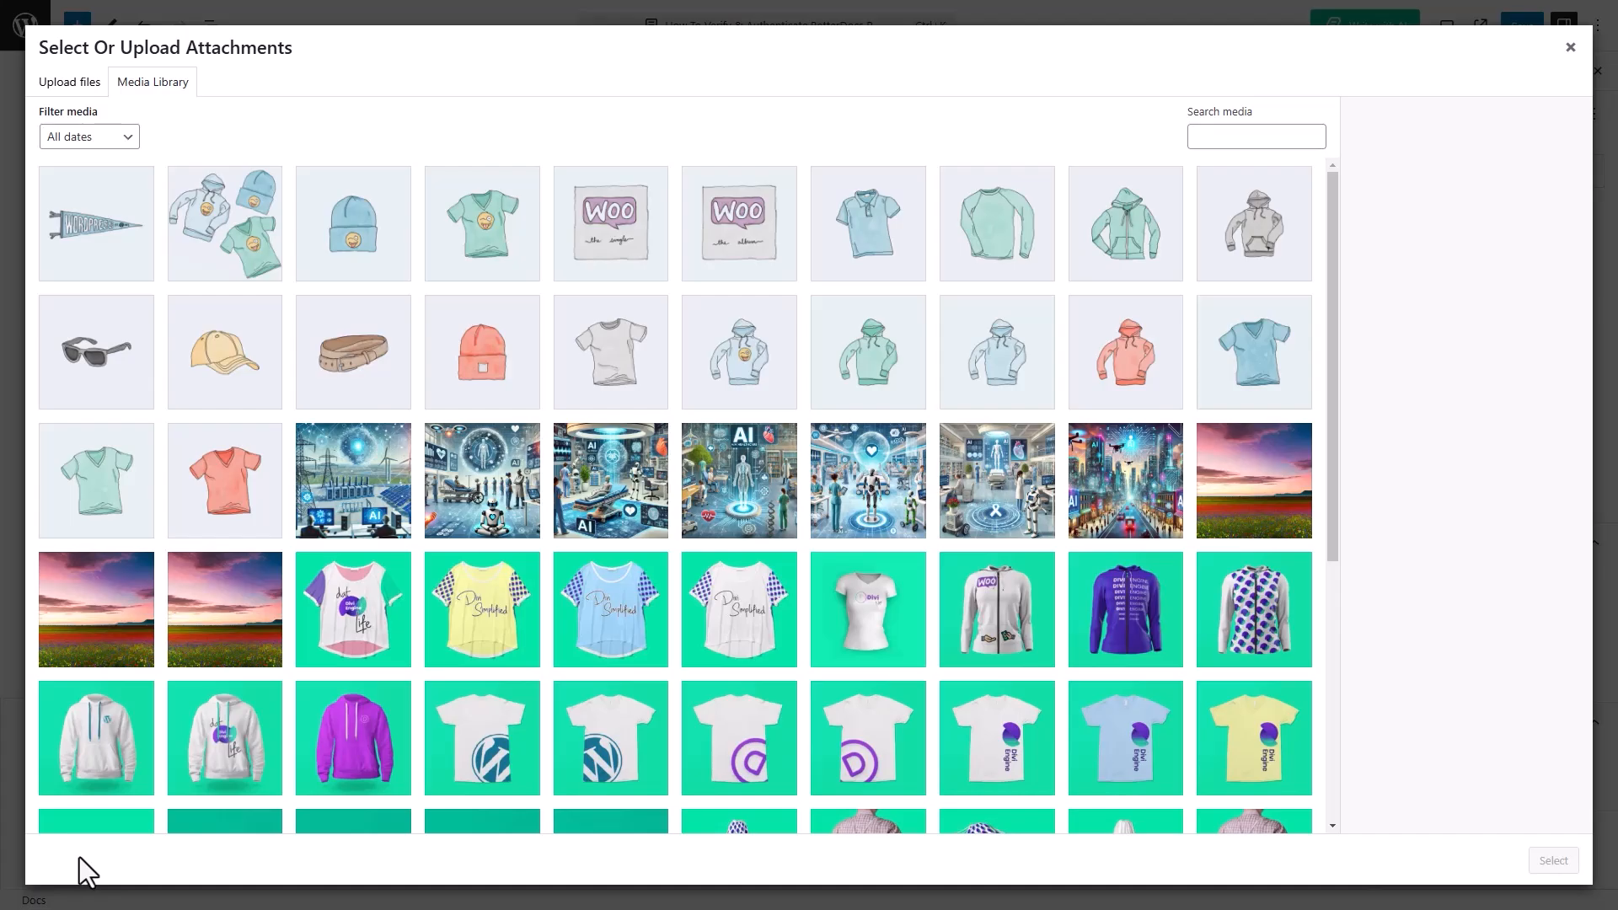
click(69, 82)
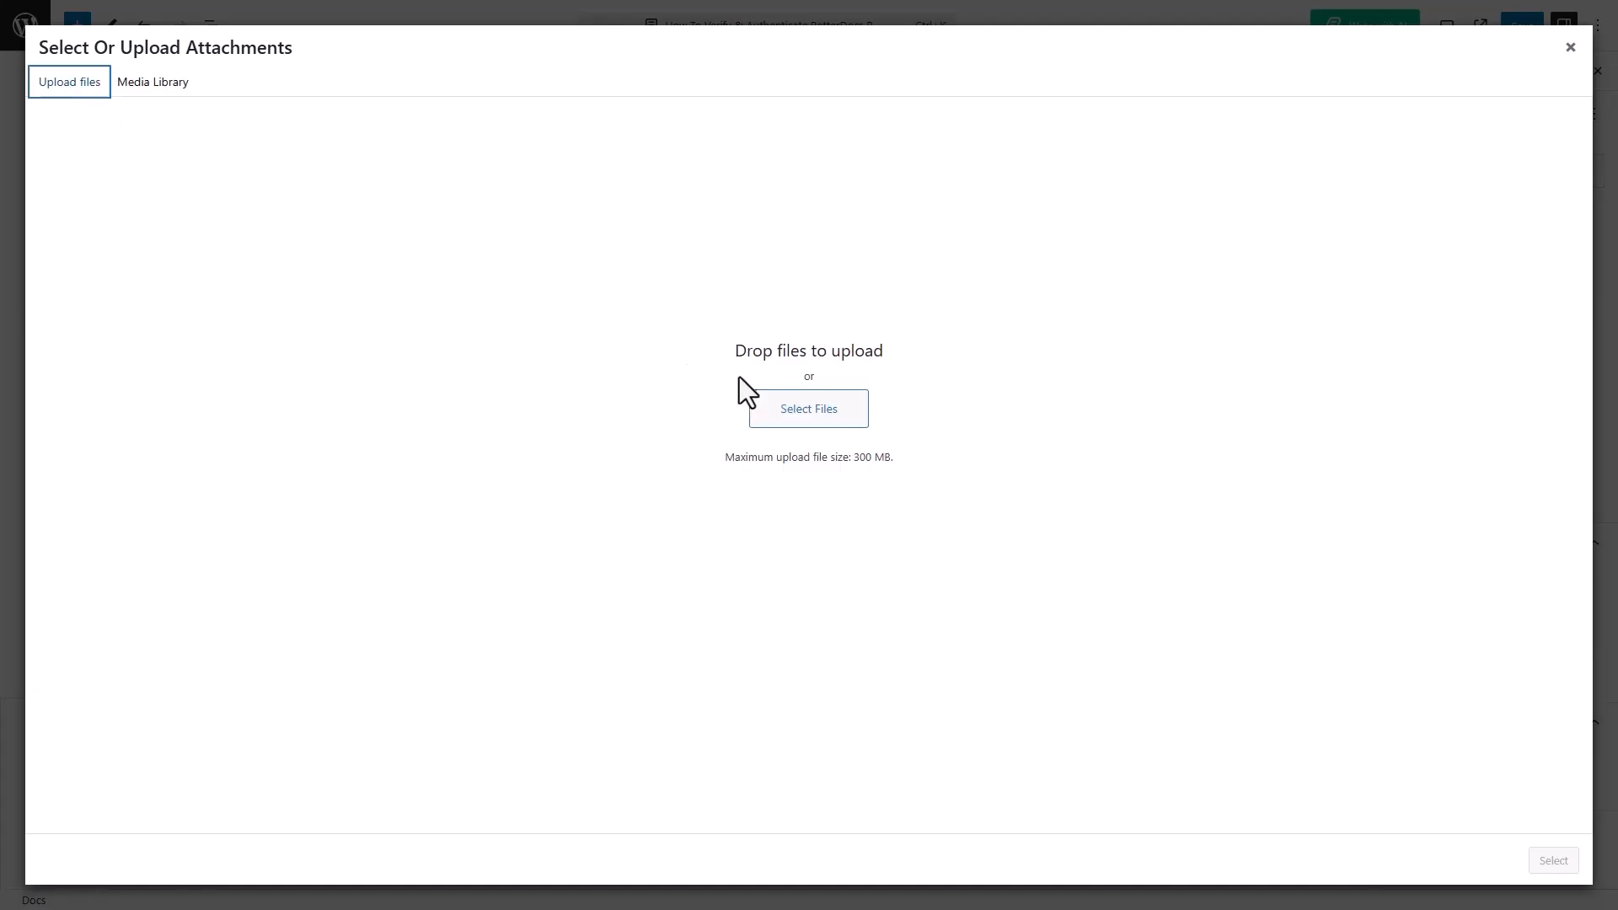
click(809, 408)
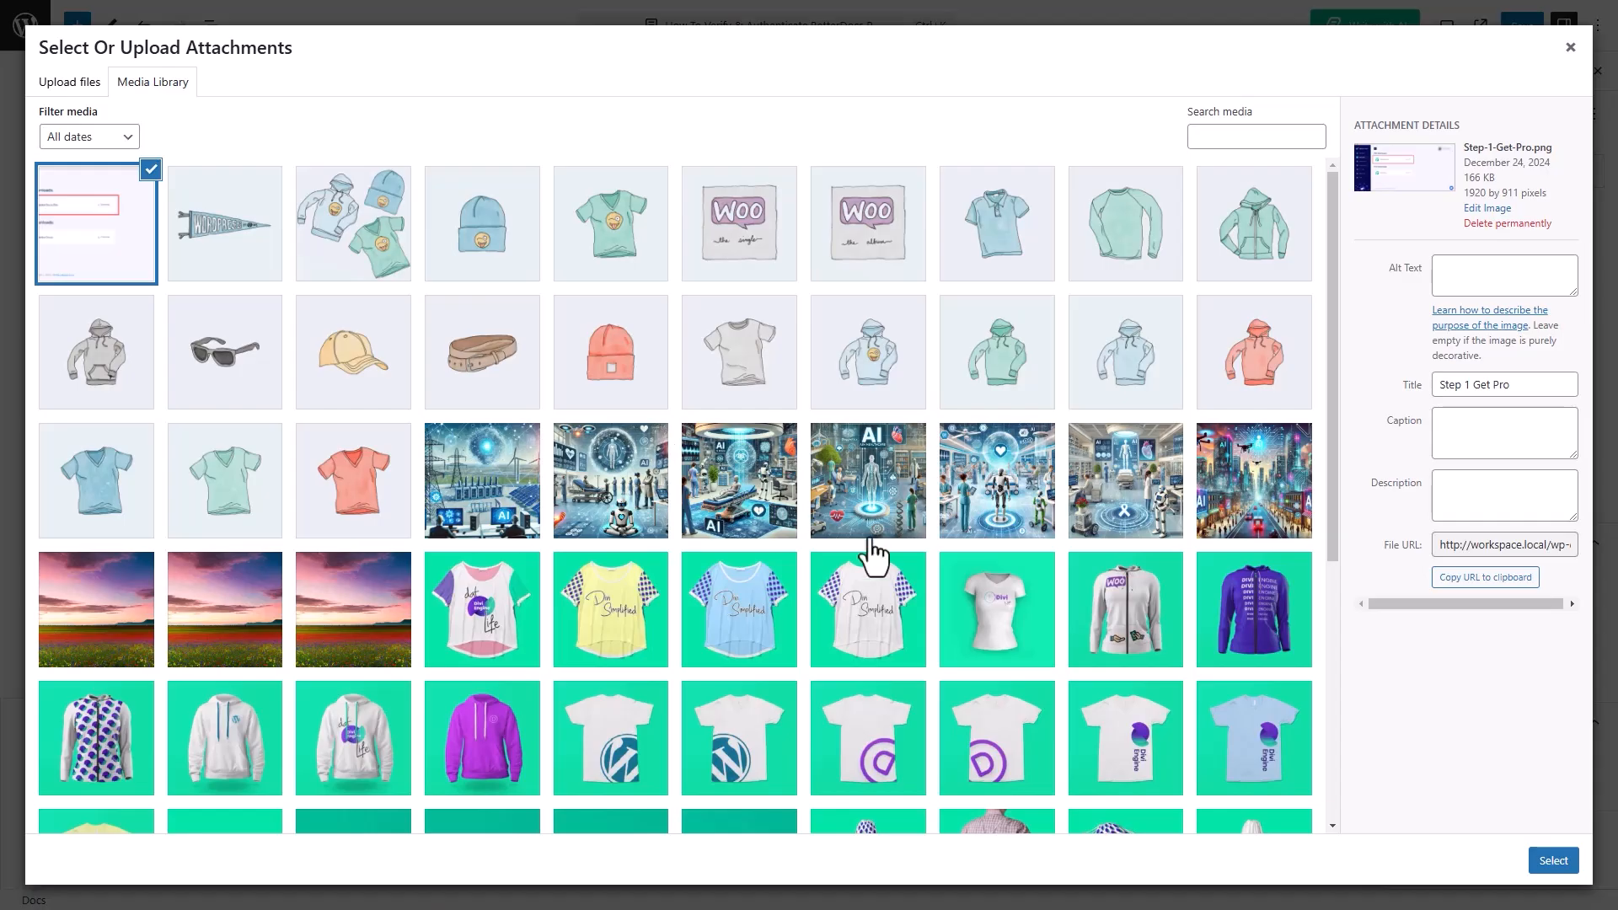
click(1552, 861)
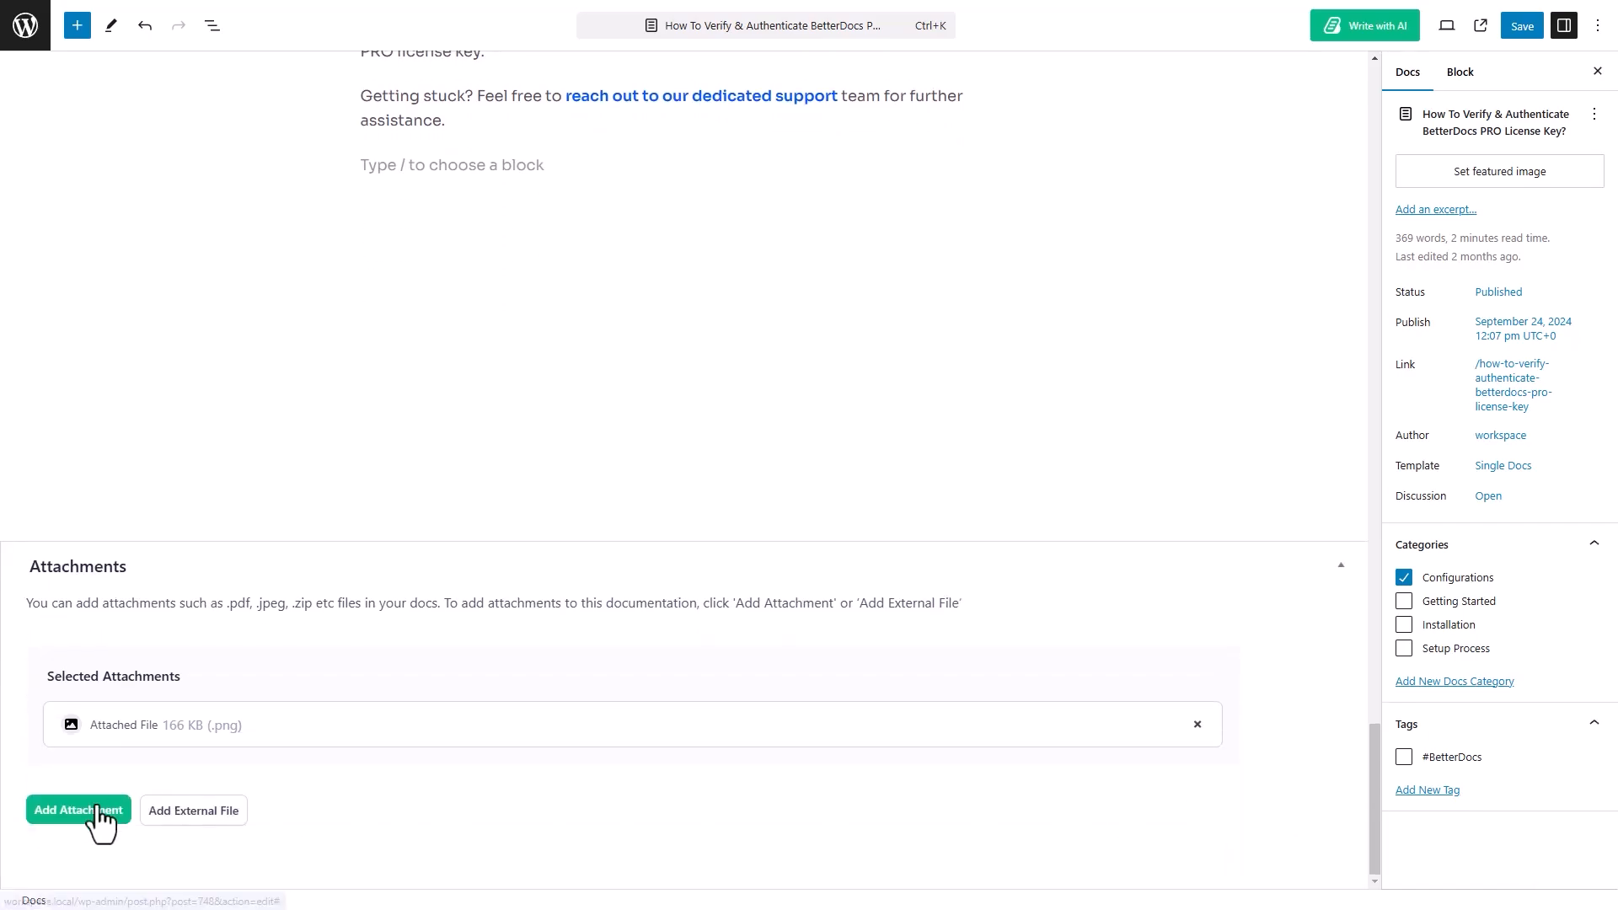
Attach PRO License Keys.pdf as a second file and save the doc.
click(77, 810)
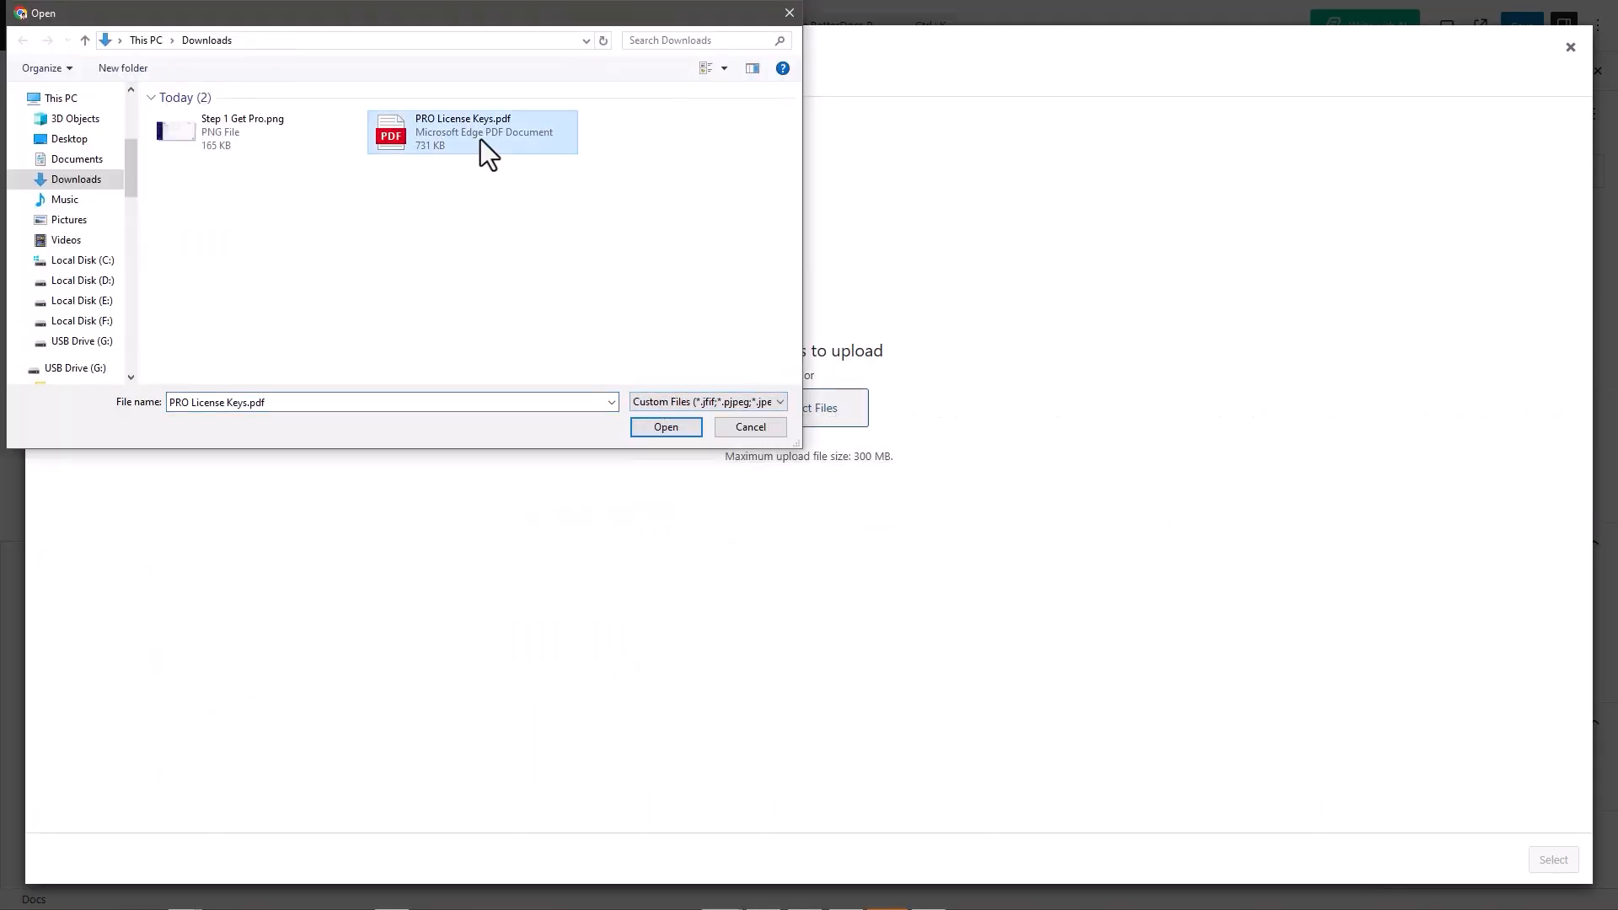
click(666, 427)
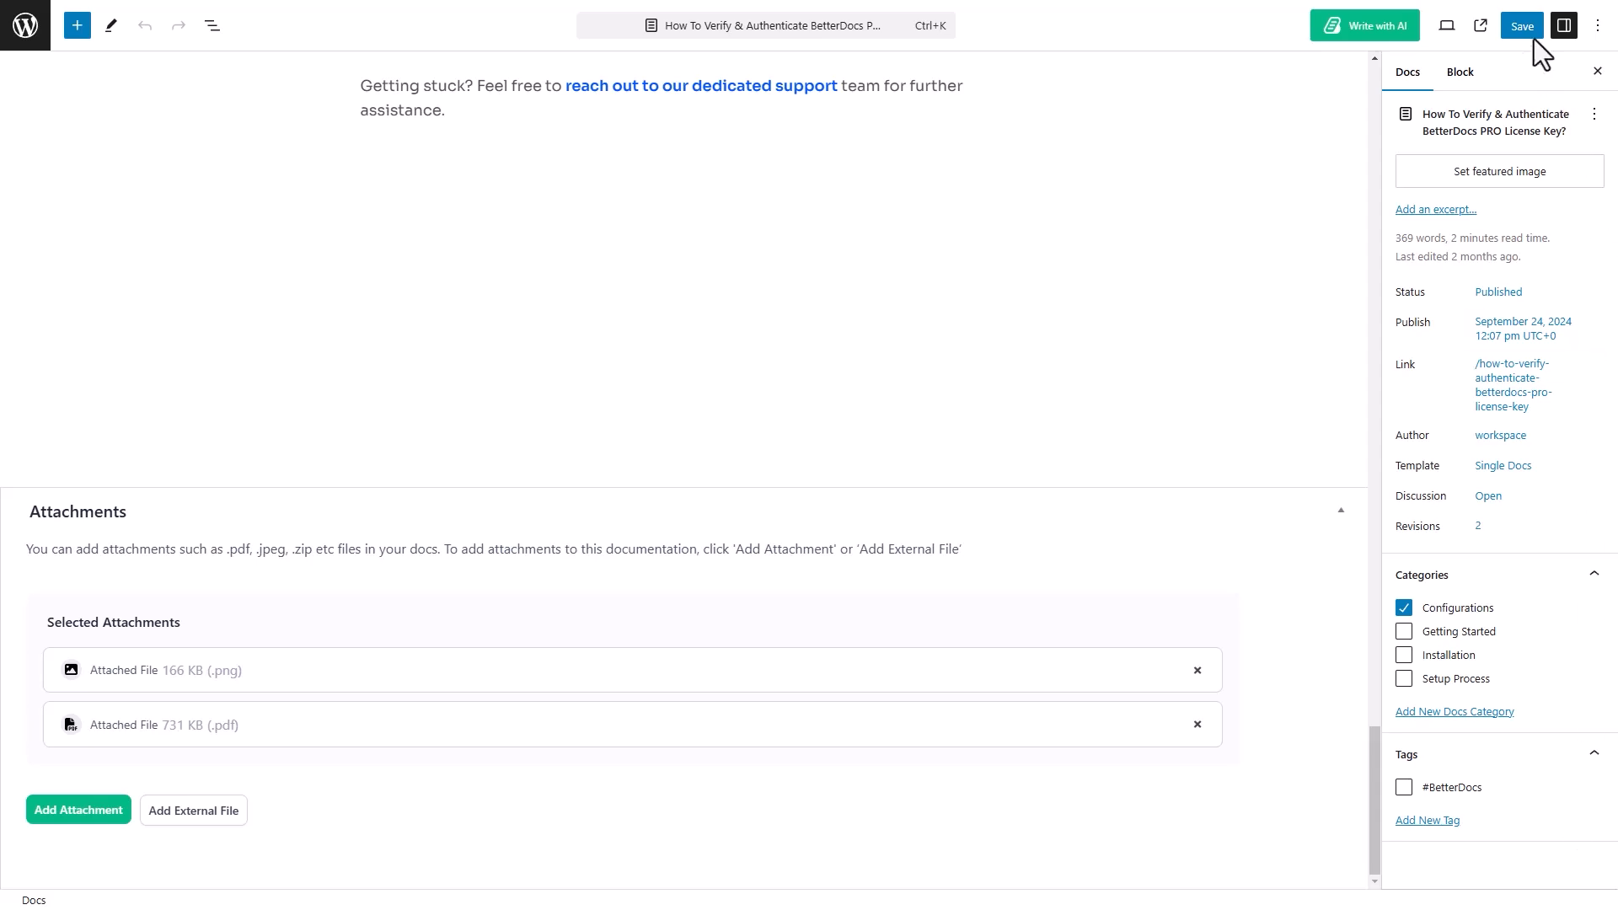
click(1521, 24)
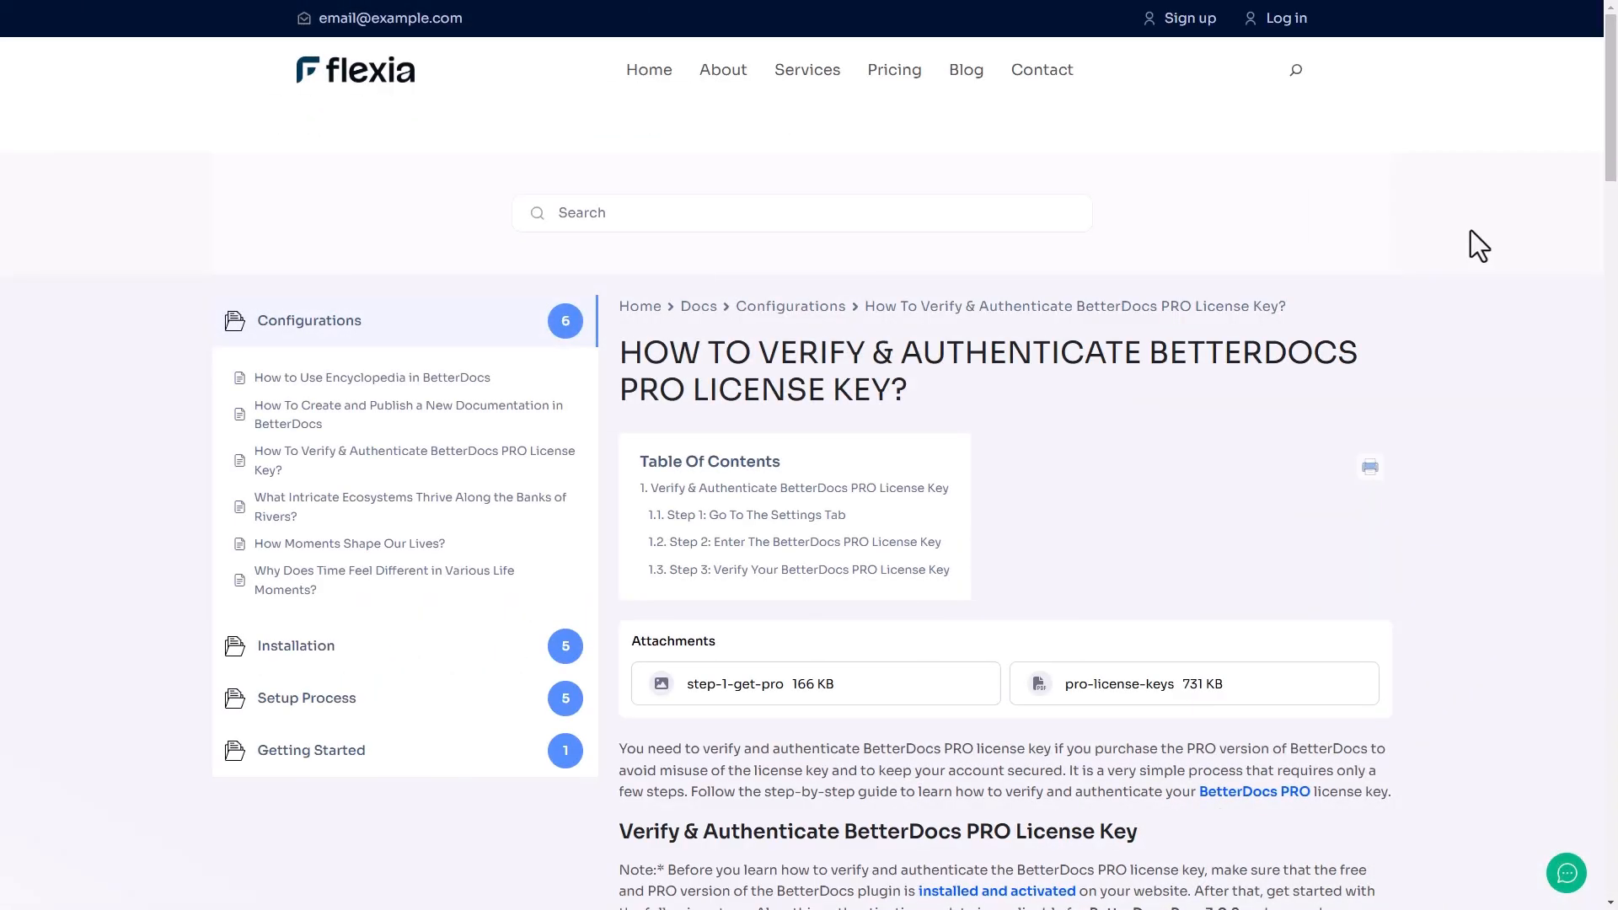
mouse_move(1136, 492)
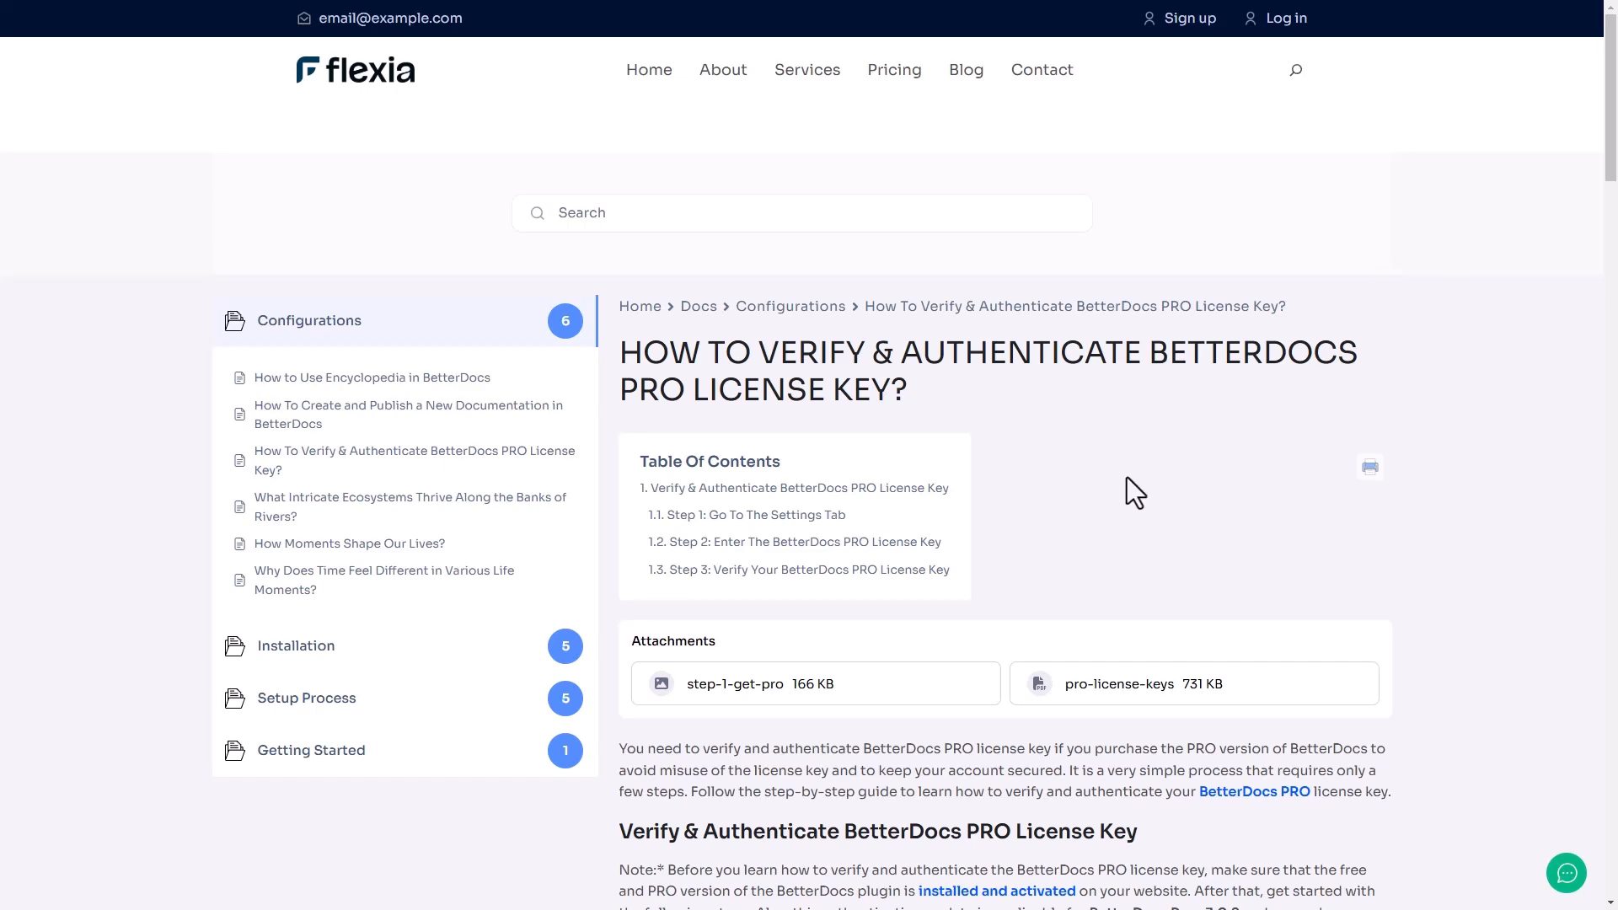